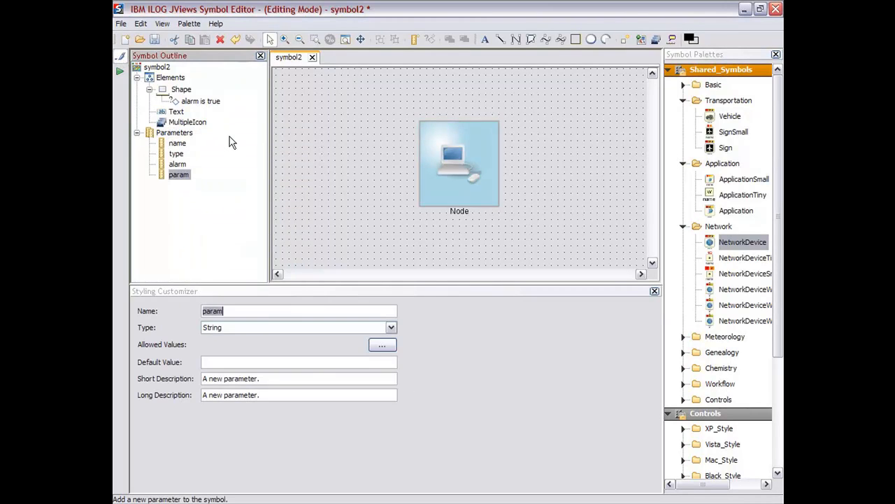
- Name the parameter 'state' with allowed values OK and FAULT, defaulting to OK
type("state")
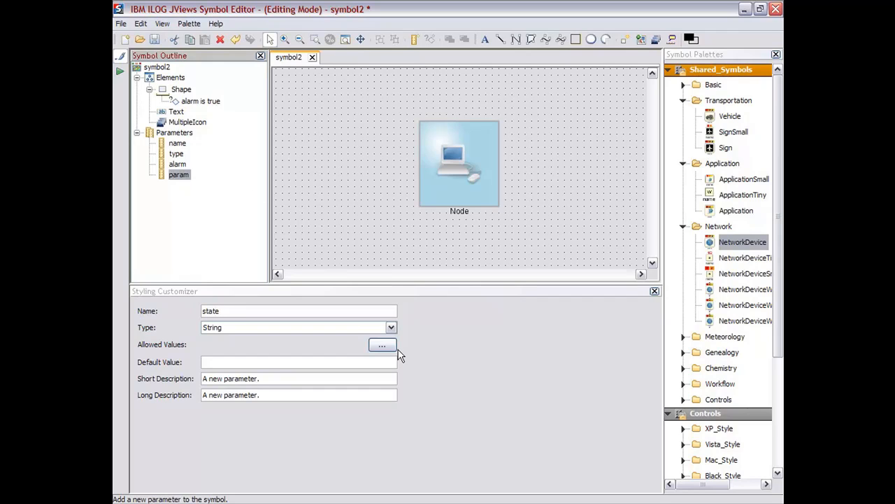
left_click(382, 346)
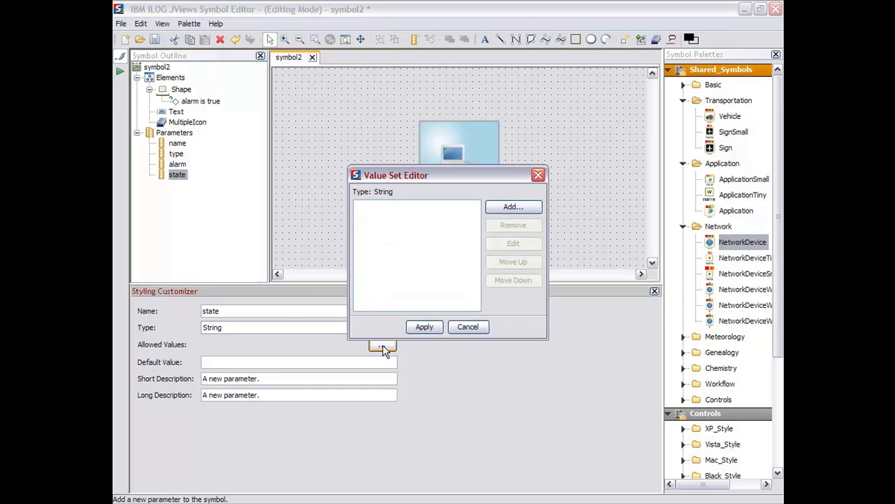
left_click(513, 206)
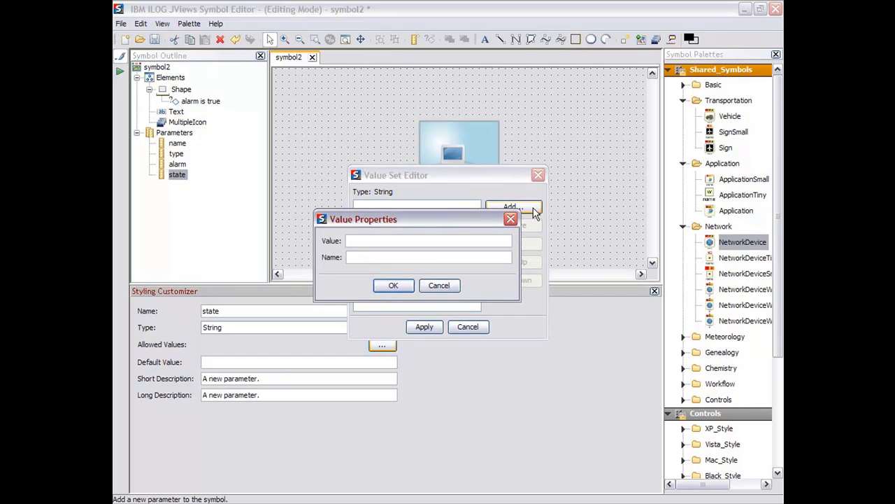
left_click(393, 285)
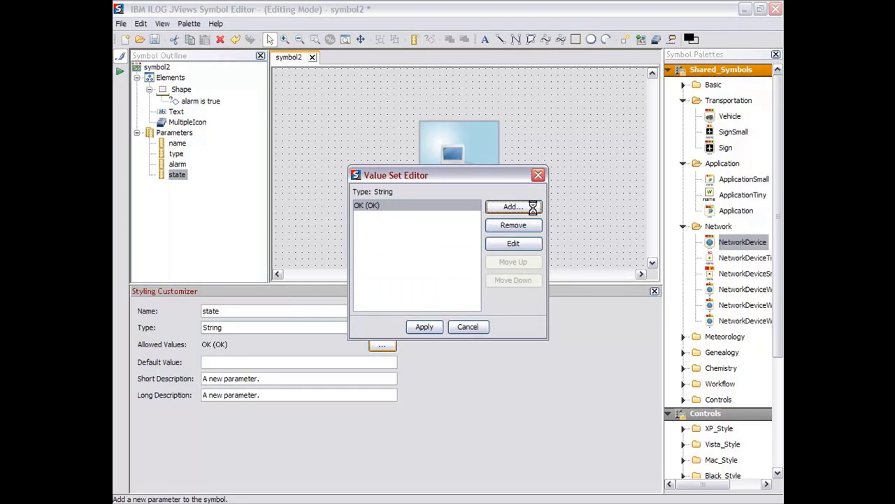
left_click(513, 206)
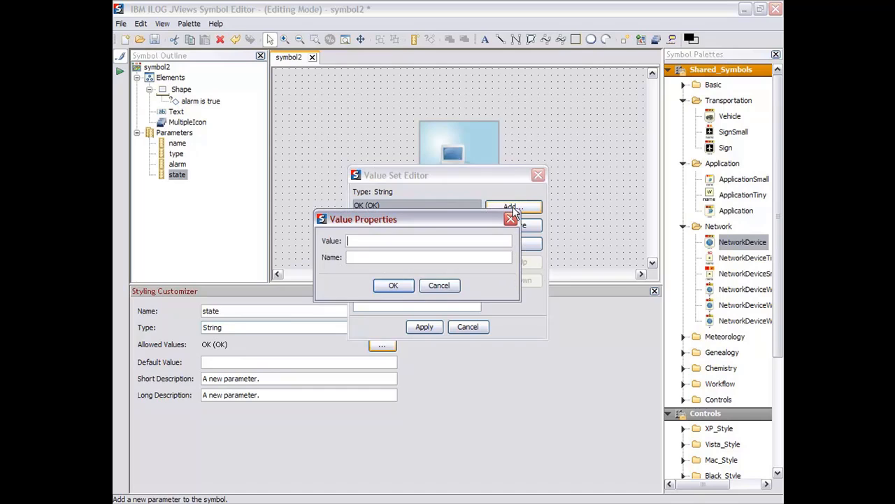
type("FAULT")
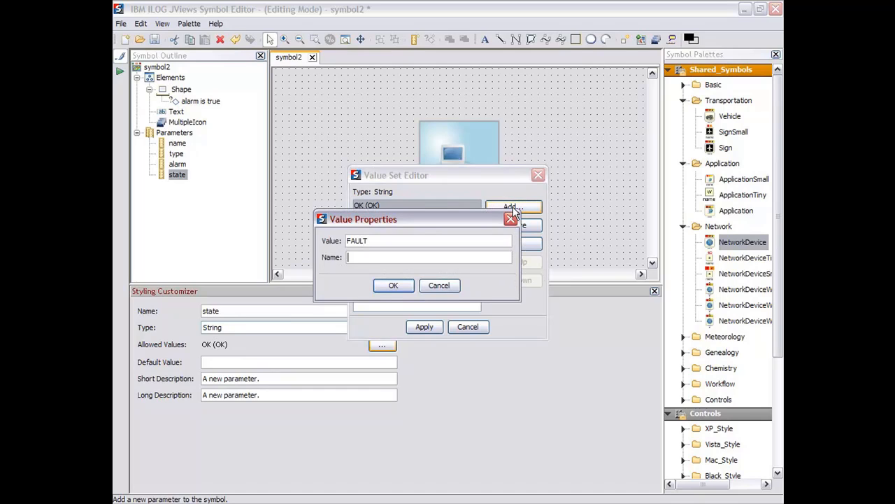
left_click(393, 284)
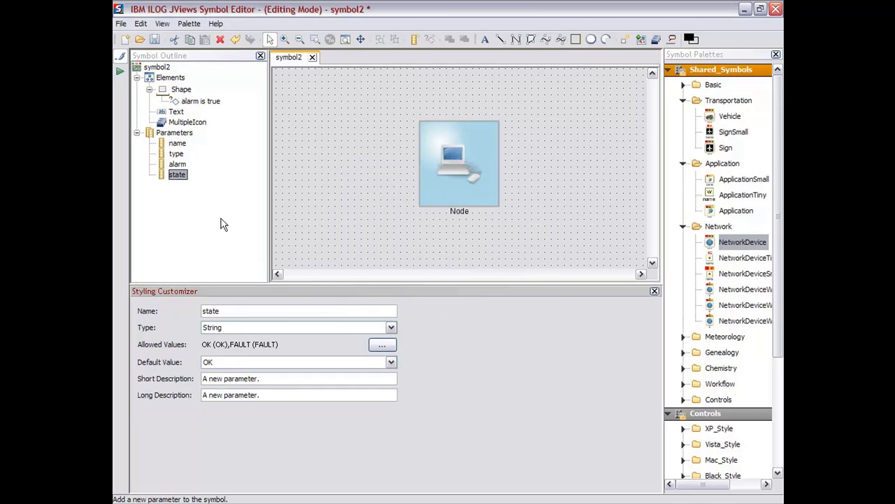
- Add a 'state equals FAULT' condition to MultipleIcon that makes the icon blink
left_click(187, 122)
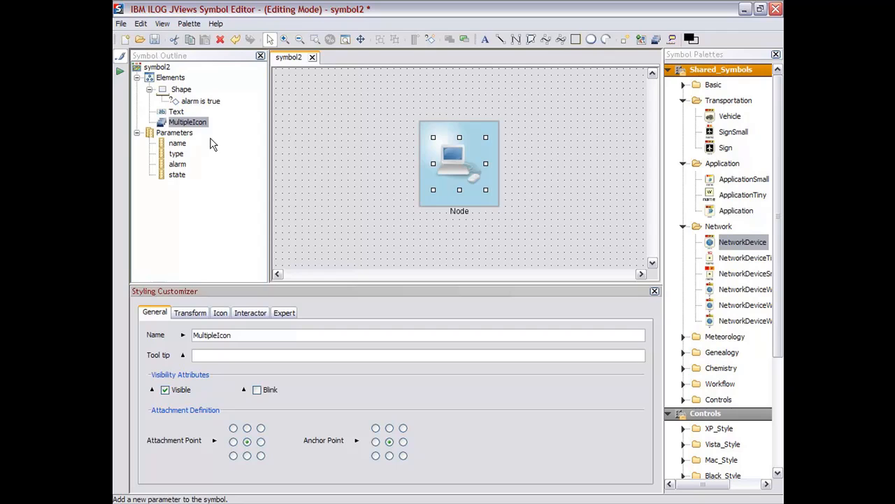
right_click(187, 122)
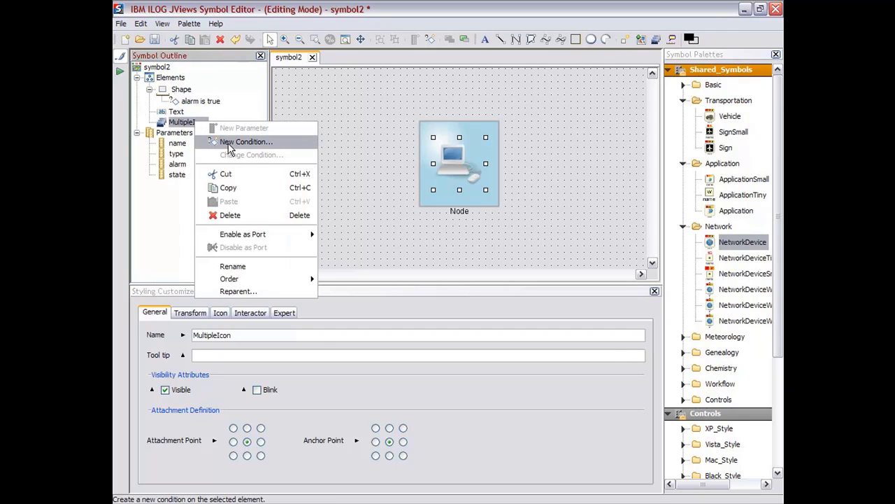
left_click(245, 141)
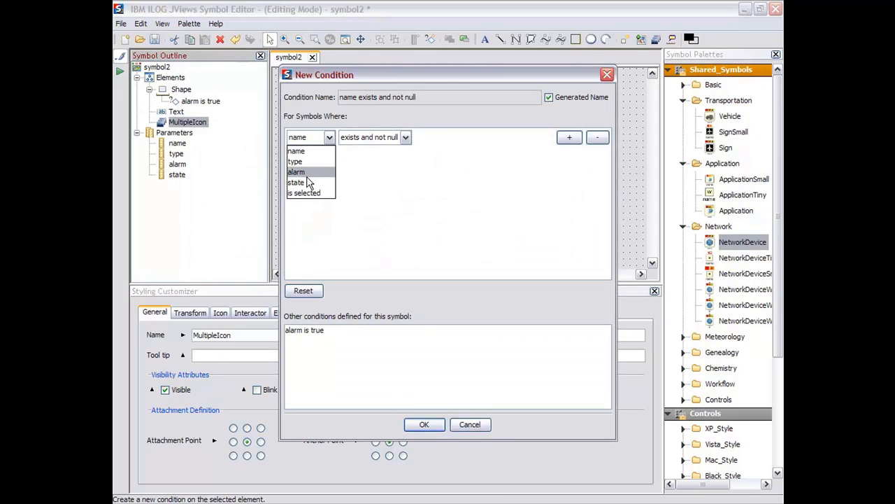
left_click(296, 181)
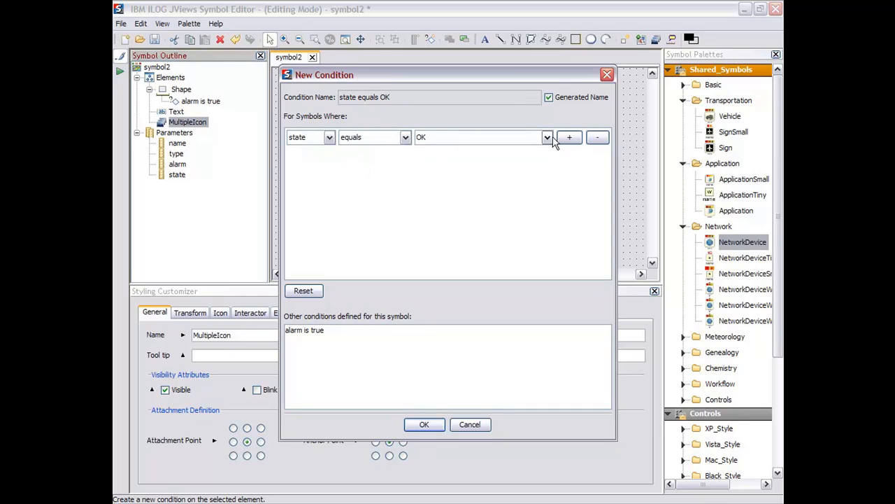
left_click(546, 137)
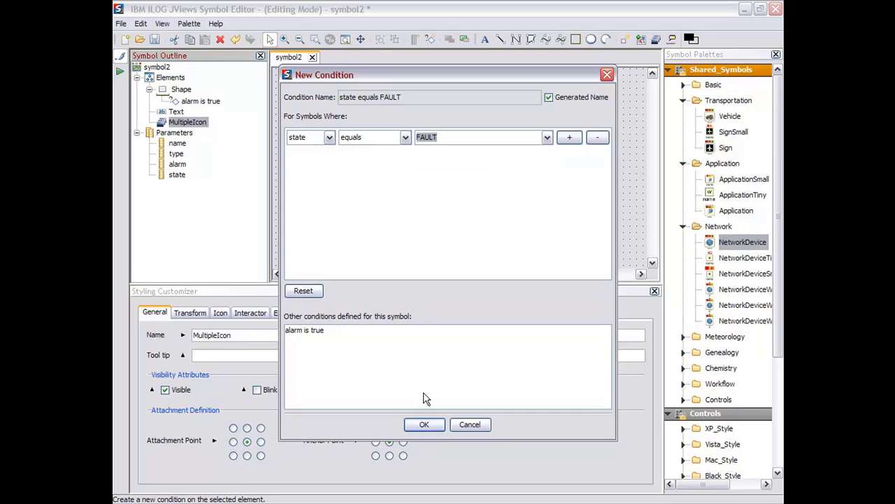
left_click(423, 424)
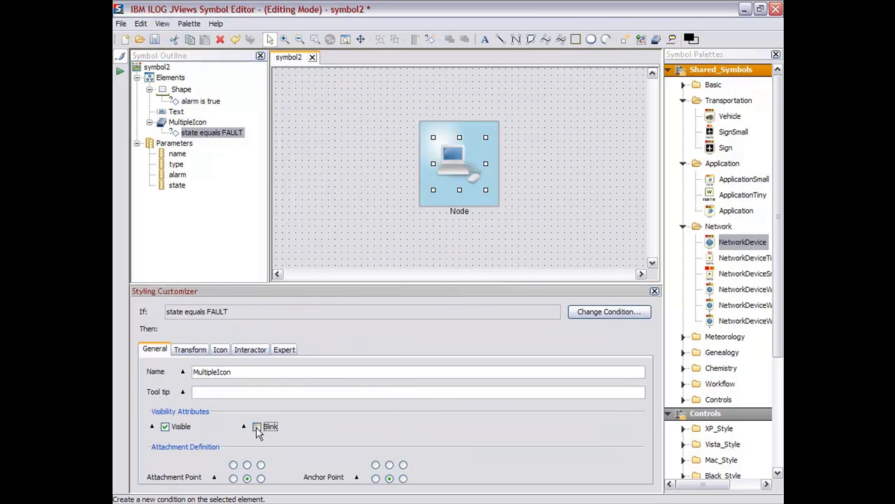
left_click(257, 426)
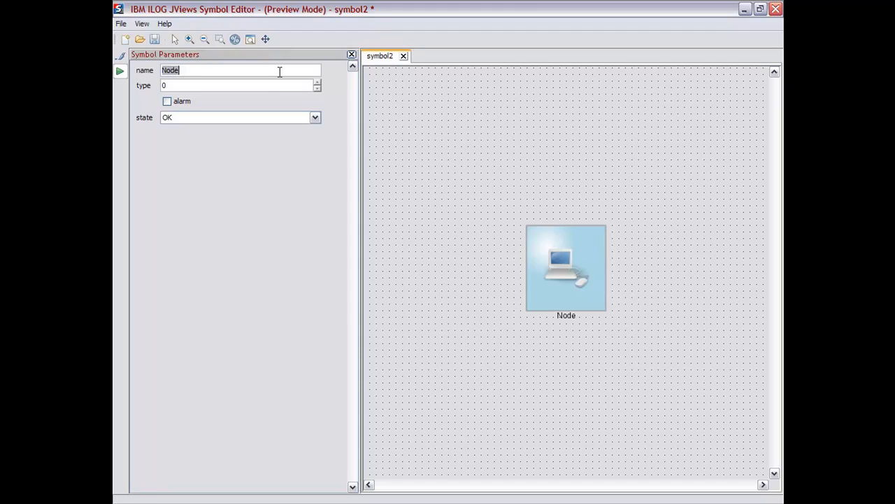
- Preview the symbol as Computer with type 2, then return to editing mode
type("Computer")
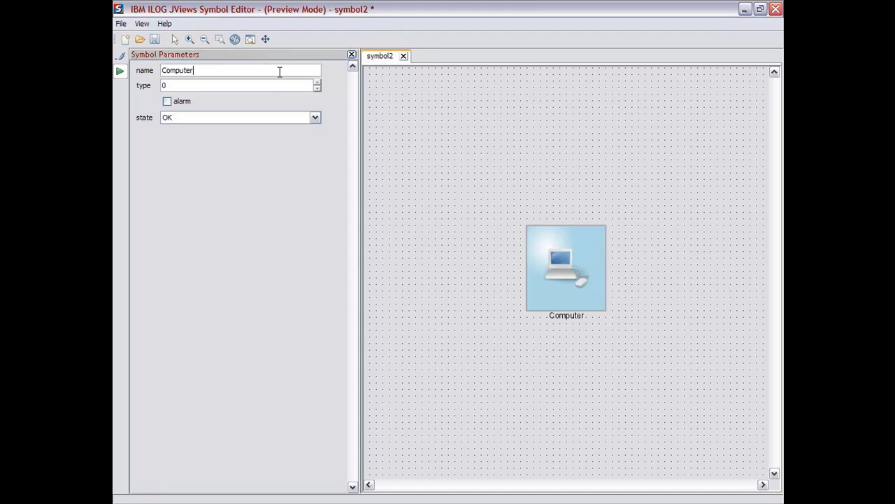
left_click(317, 83)
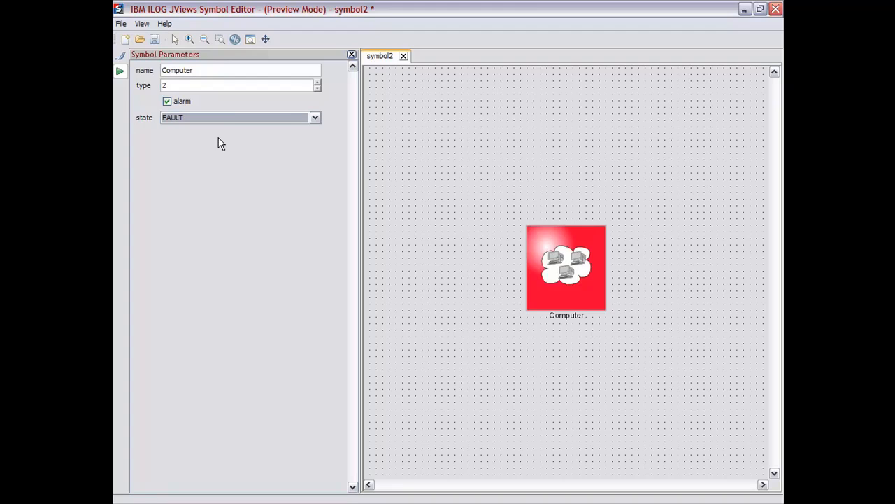
left_click(317, 88)
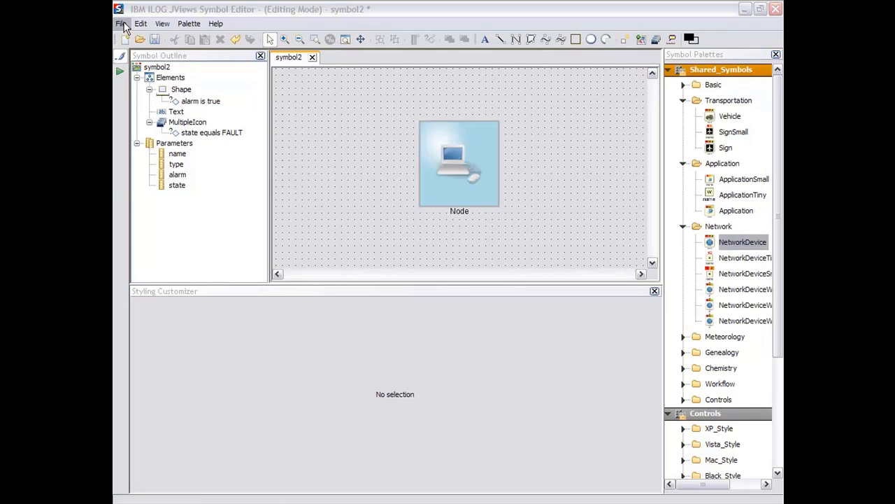
- Create a 'nodes' palette saved as nodes.jar and save the symbol into it as 'node'
left_click(121, 23)
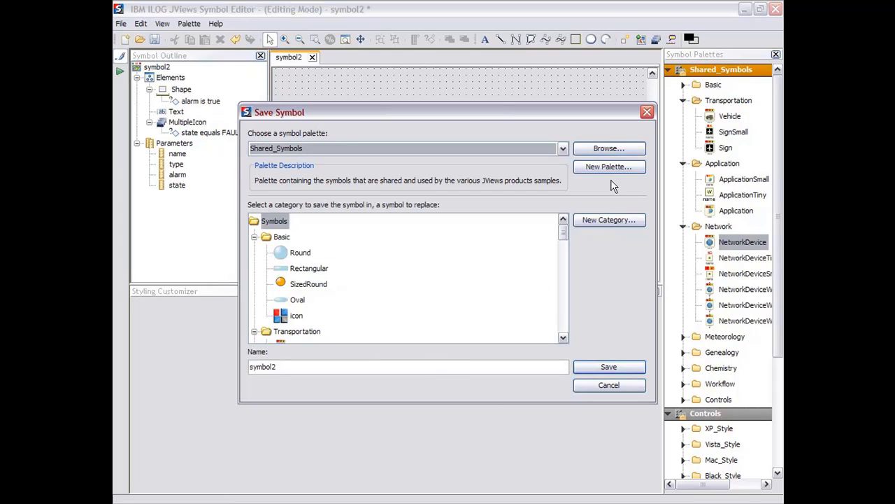
left_click(607, 167)
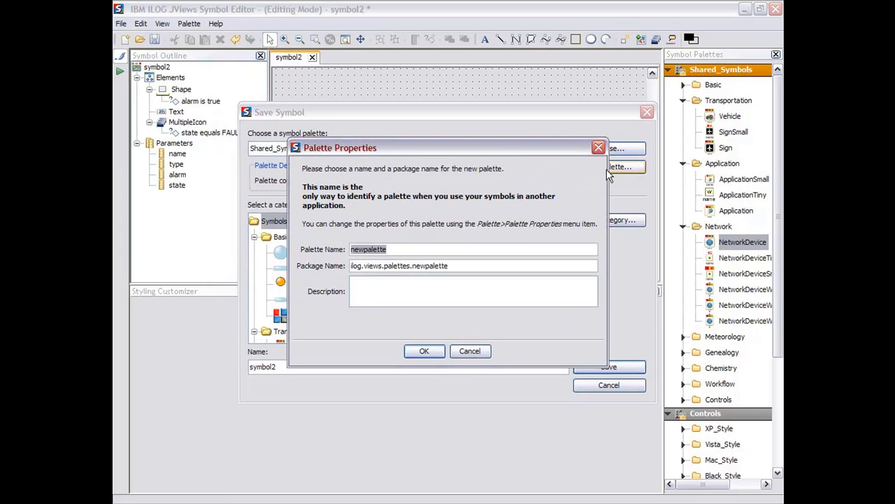
type("nodes")
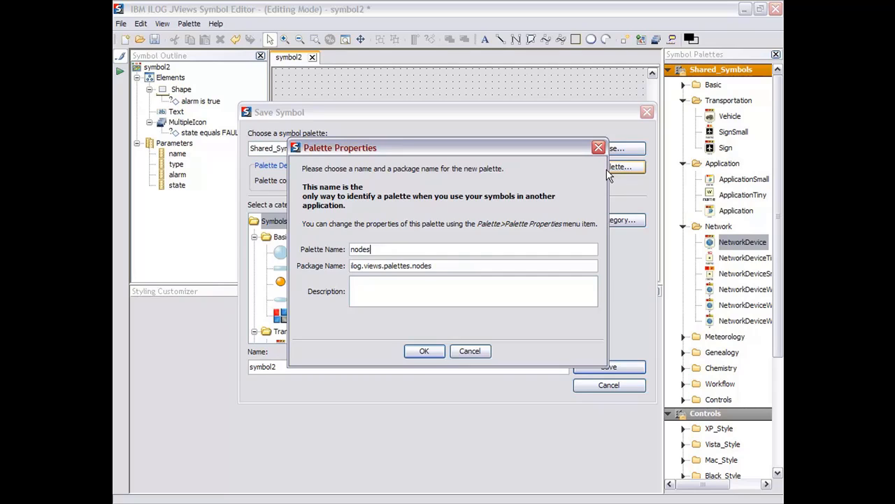
mouse_move(412, 341)
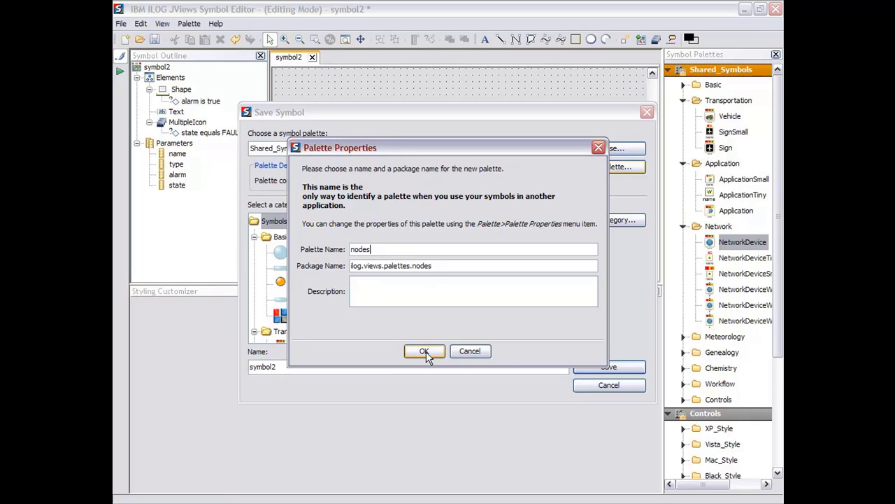
left_click(424, 350)
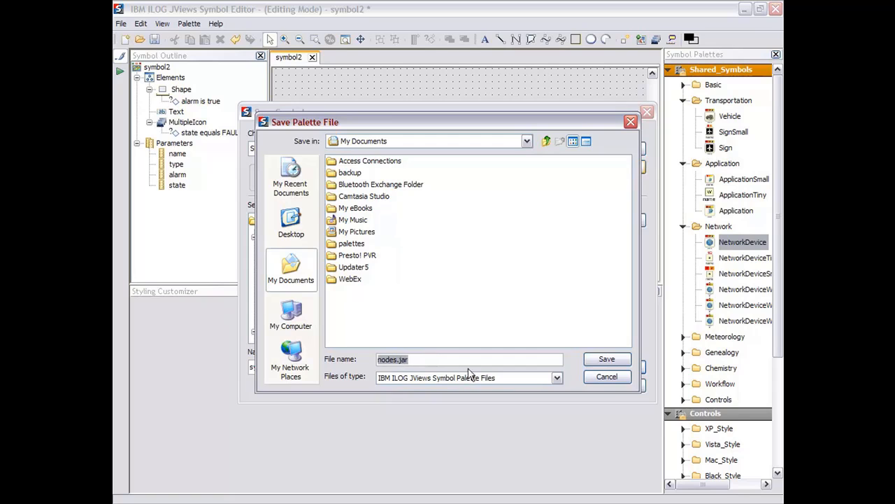
left_click(606, 359)
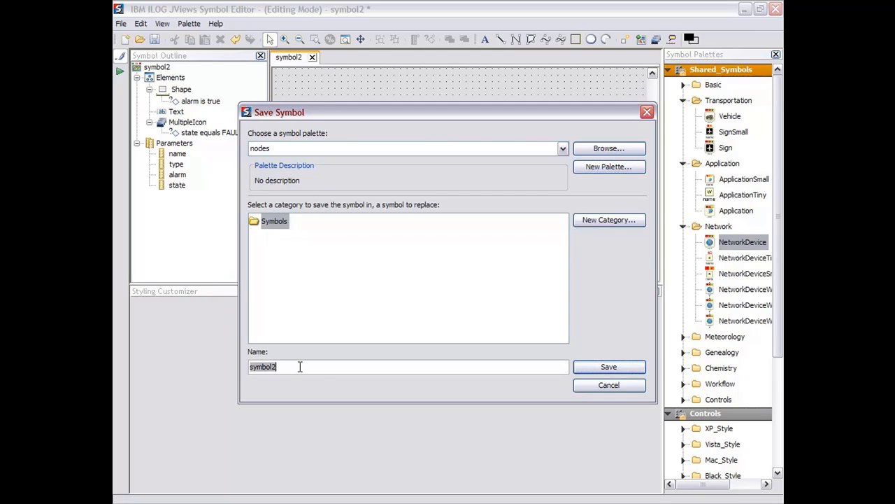
type("node")
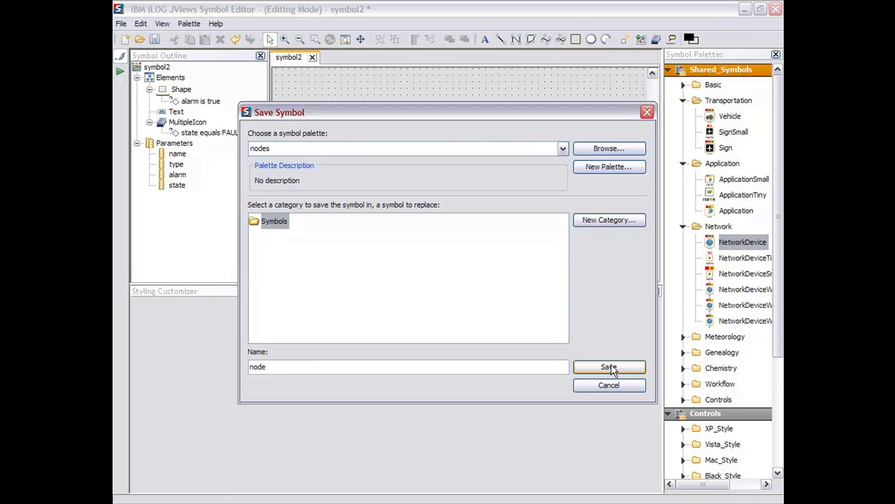
left_click(609, 366)
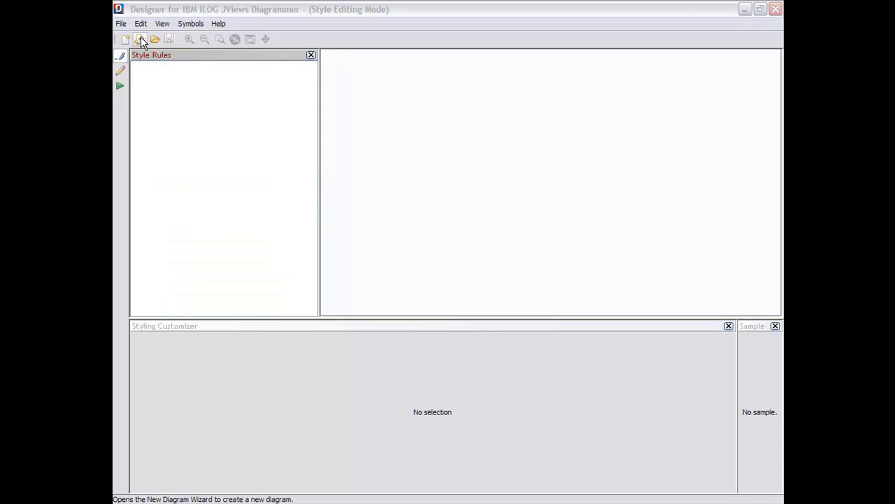
- Start a new diagram and import data.csv as the node data
left_click(141, 39)
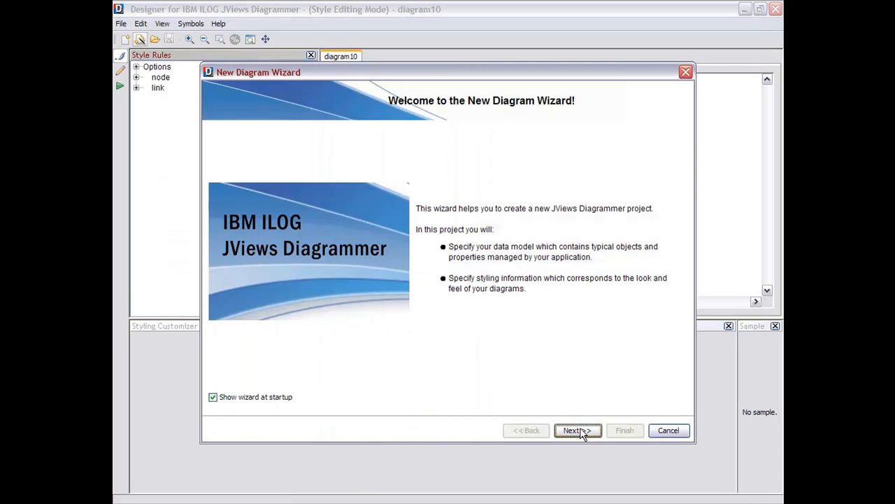
left_click(577, 430)
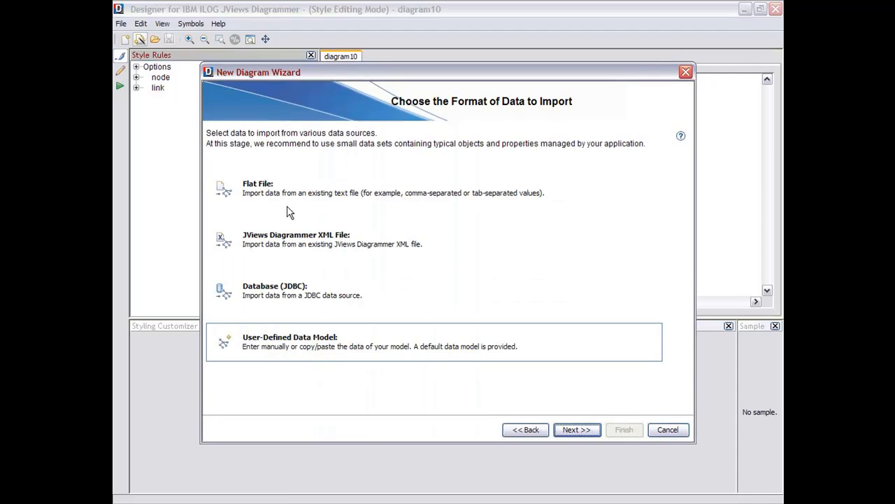
mouse_move(273, 194)
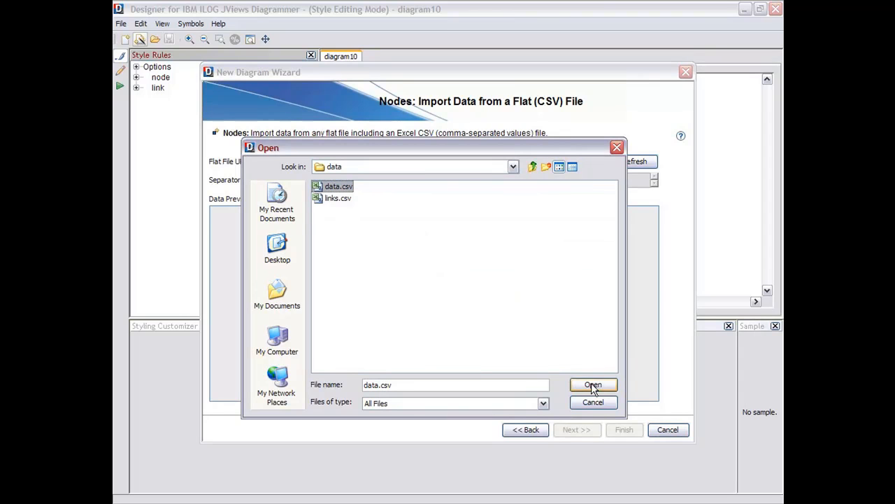
left_click(592, 384)
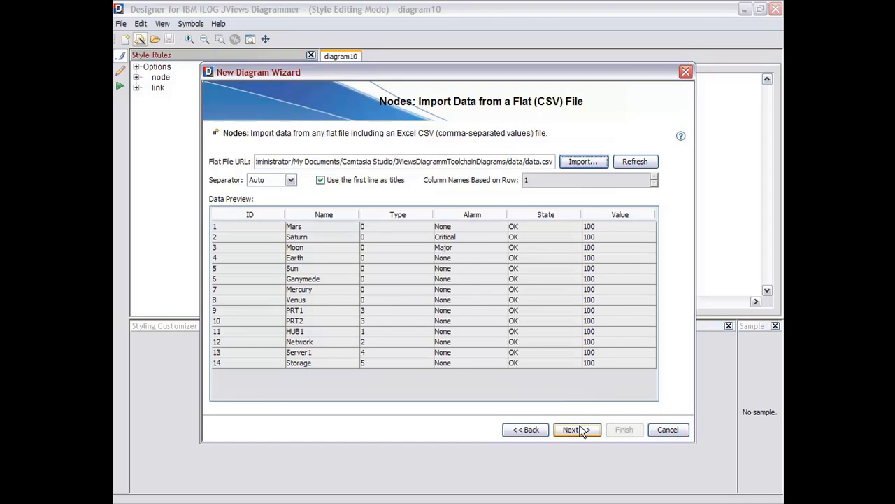
left_click(576, 430)
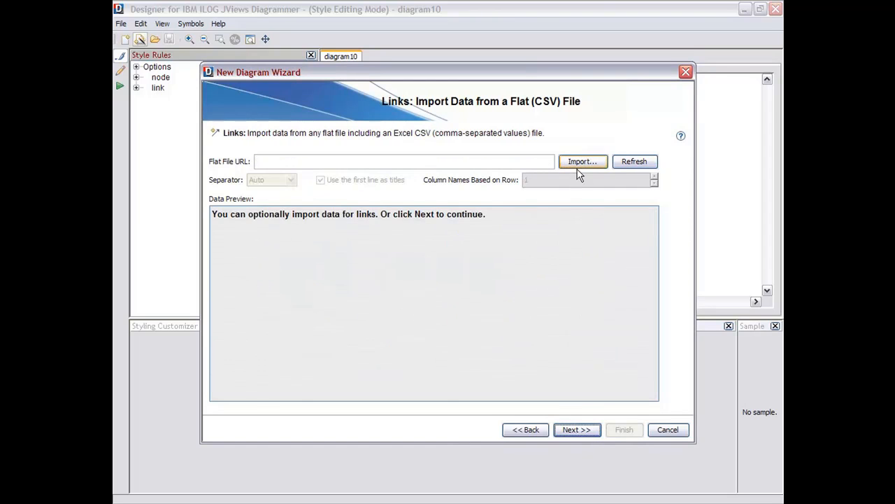
- Import links.csv as link data and accept the default property mapping
left_click(582, 161)
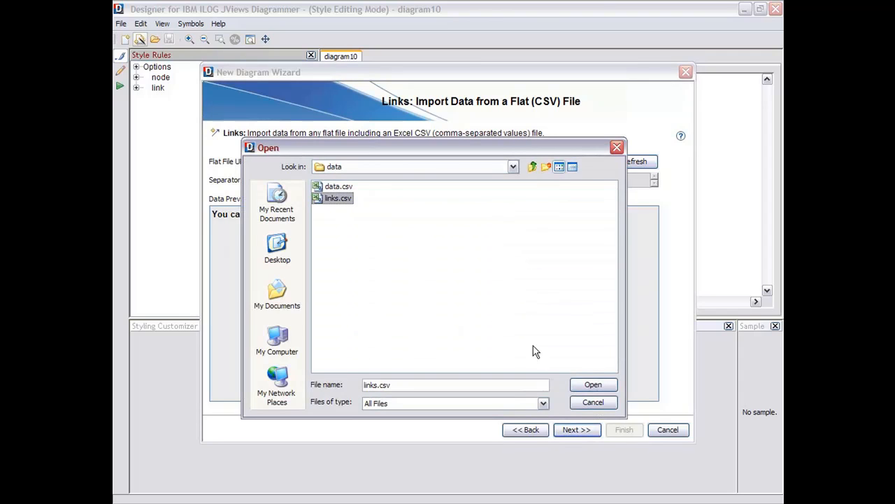
left_click(592, 384)
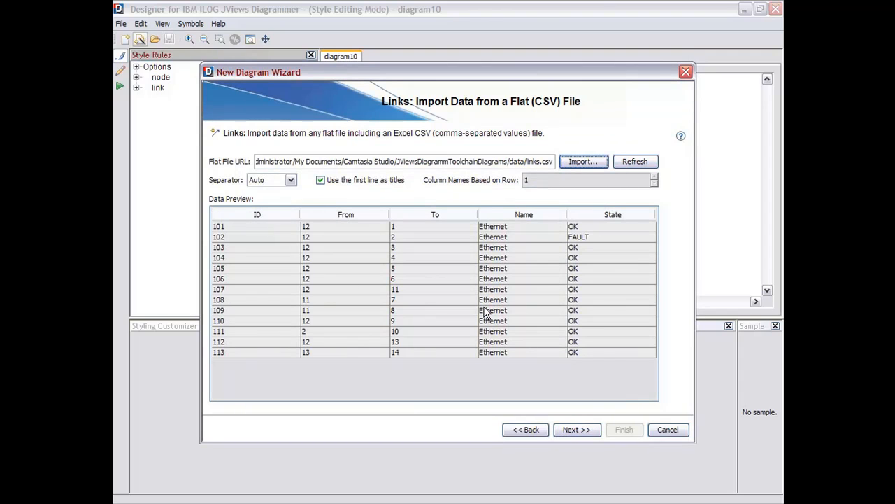
mouse_move(342, 240)
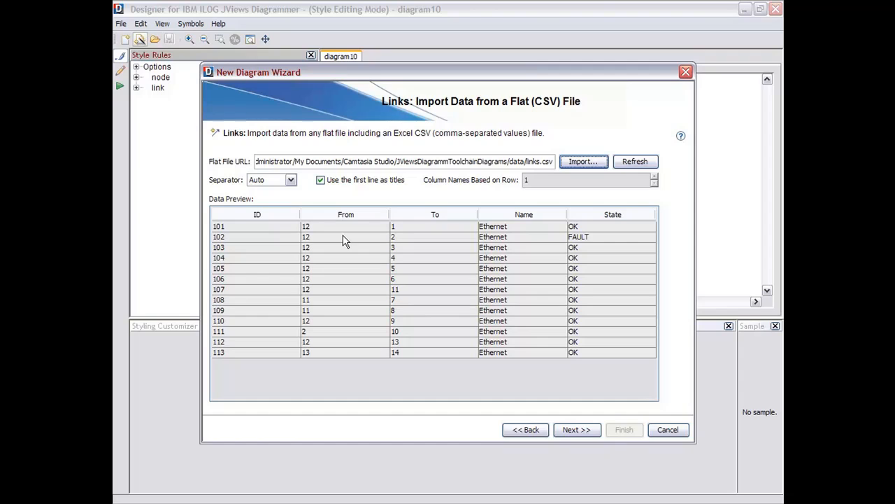
mouse_move(618, 261)
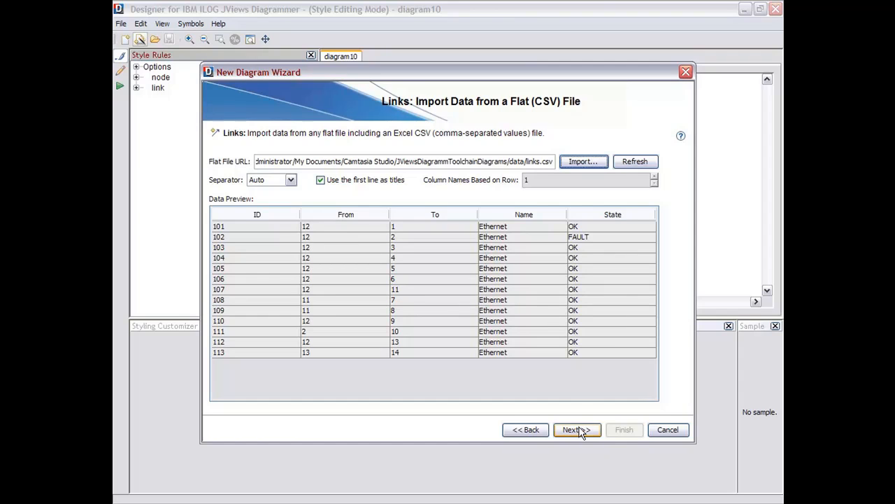
left_click(573, 429)
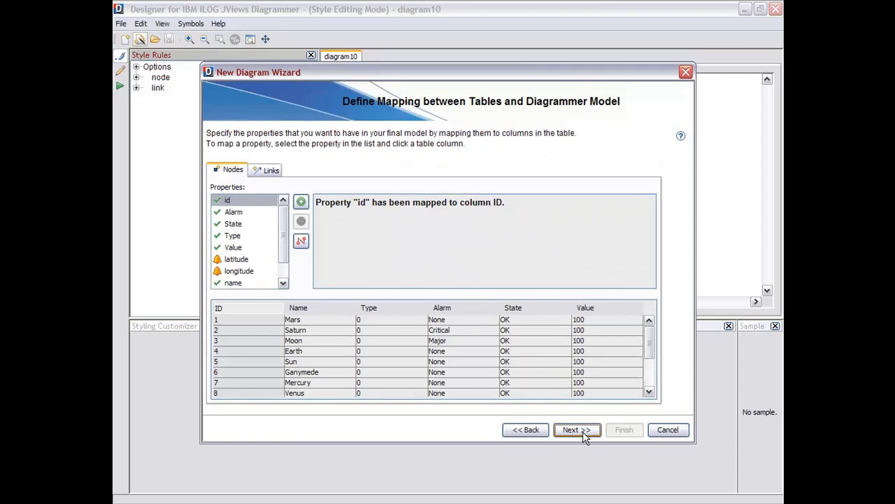
left_click(576, 430)
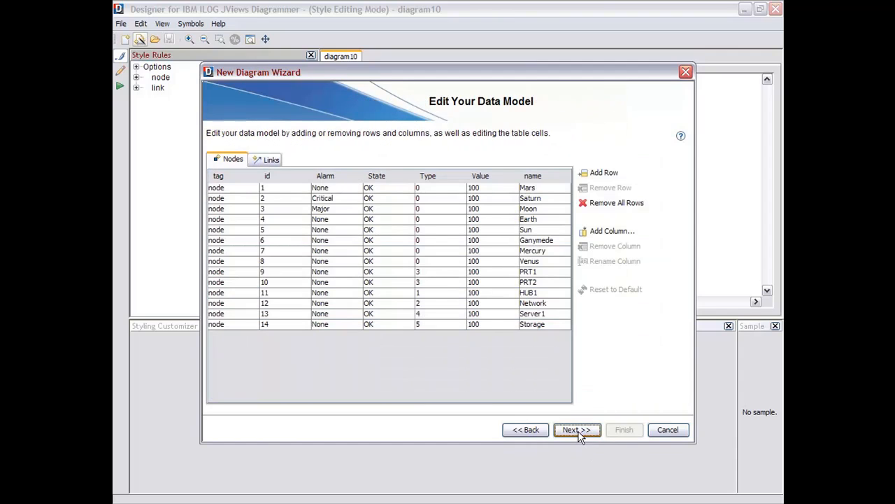
left_click(270, 159)
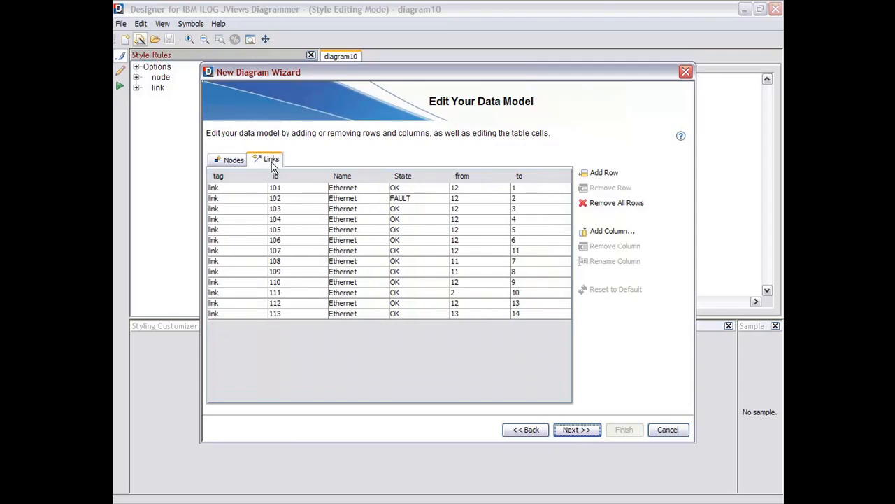
left_click(233, 159)
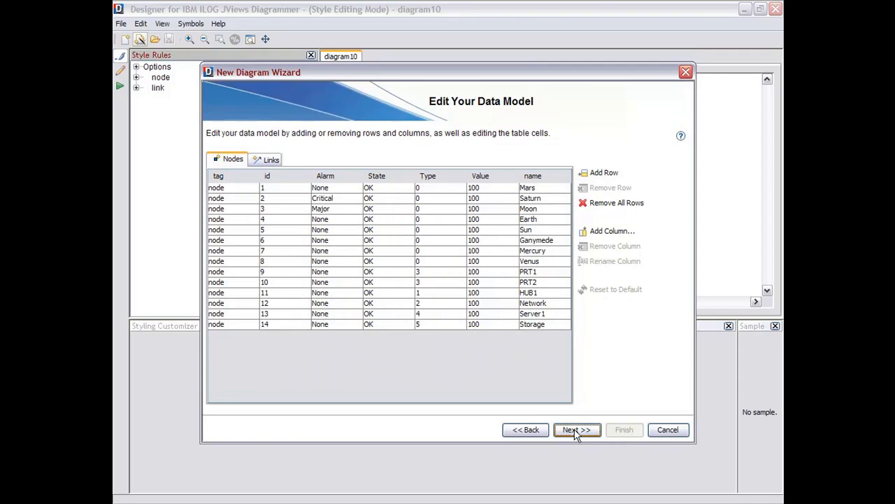
left_click(576, 430)
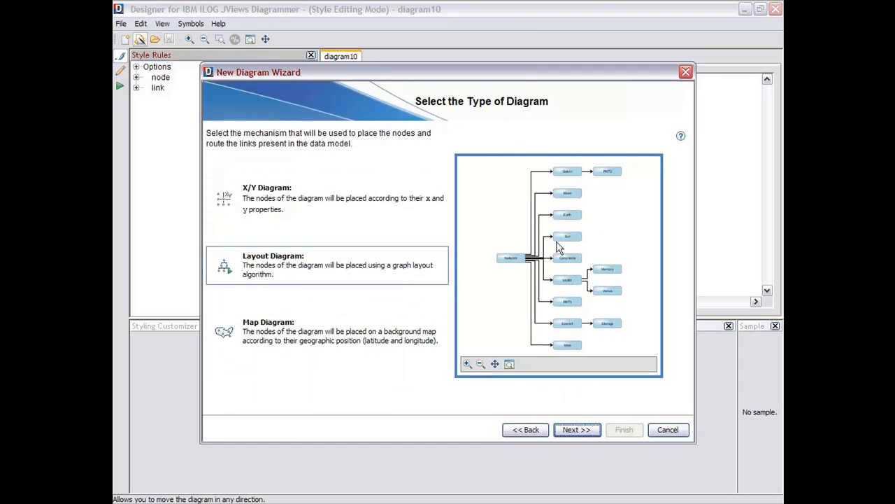
mouse_move(546, 332)
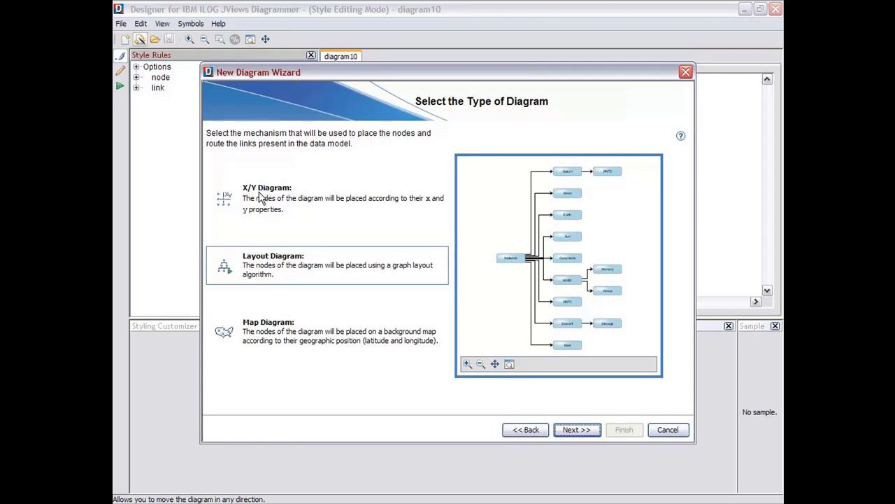
mouse_move(261, 337)
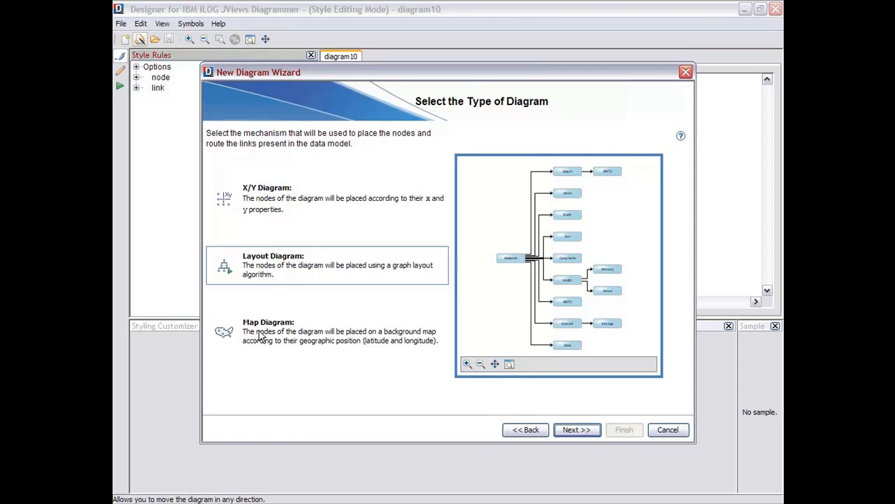
- Create a Layout Diagram arranged with the Radial Tree Diagram theme
left_click(273, 265)
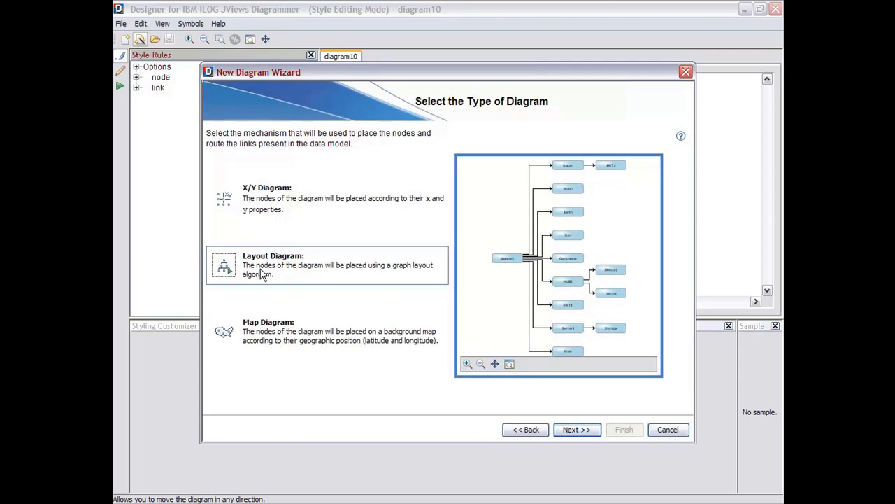
mouse_move(577, 428)
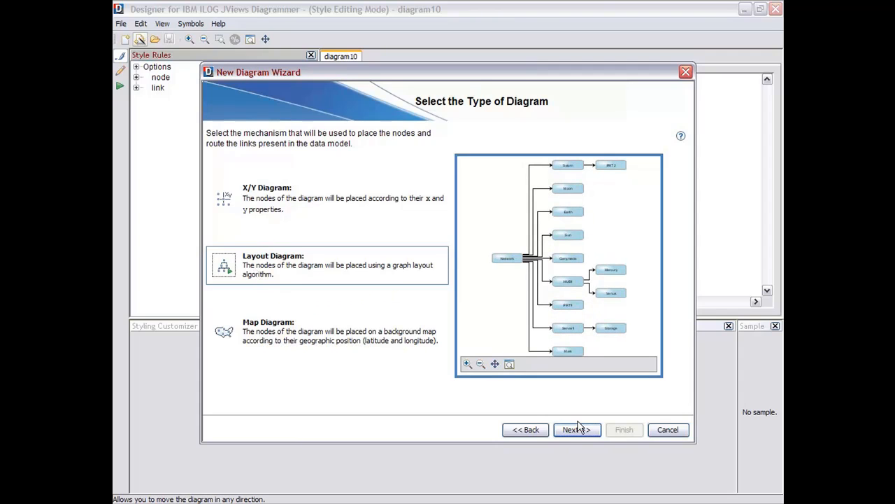
left_click(572, 429)
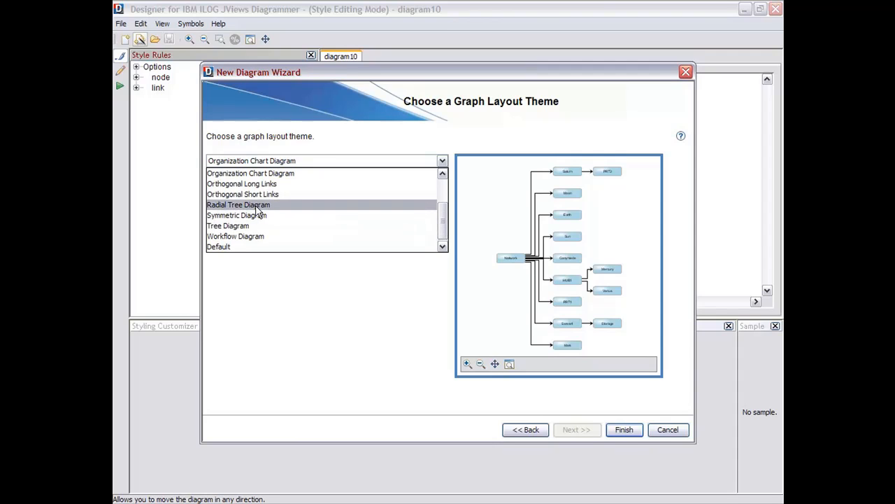
left_click(238, 204)
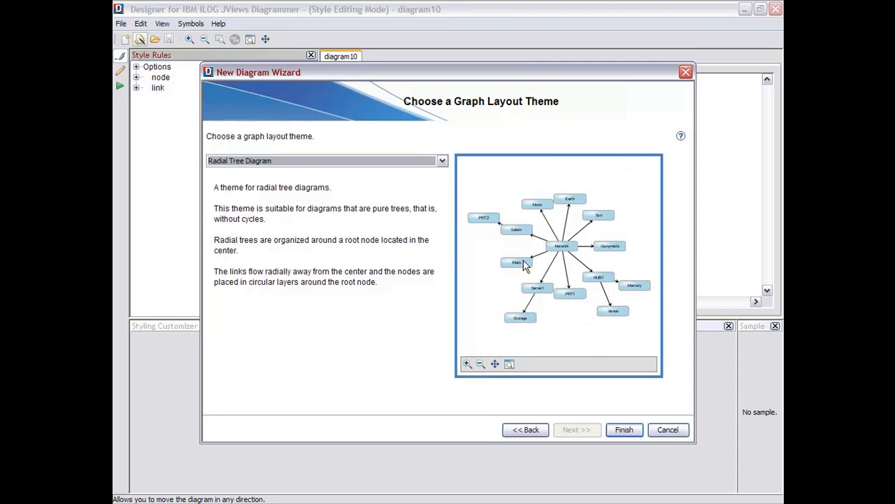
mouse_move(530, 311)
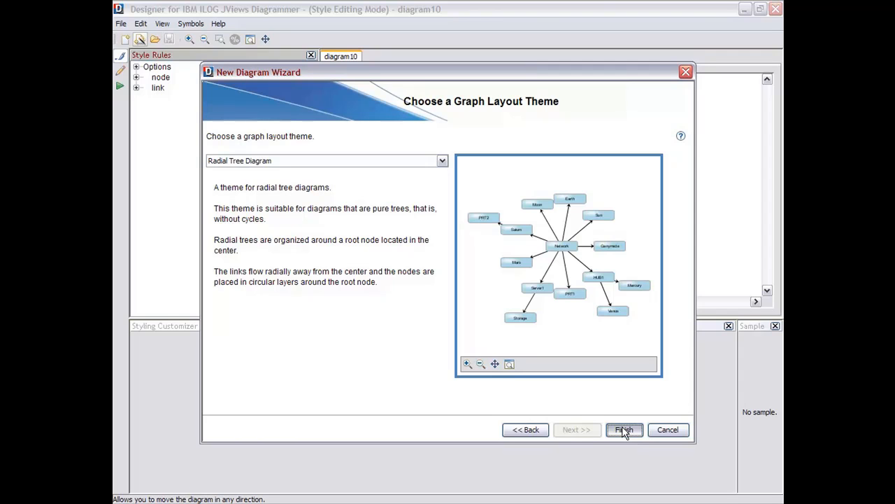
left_click(622, 429)
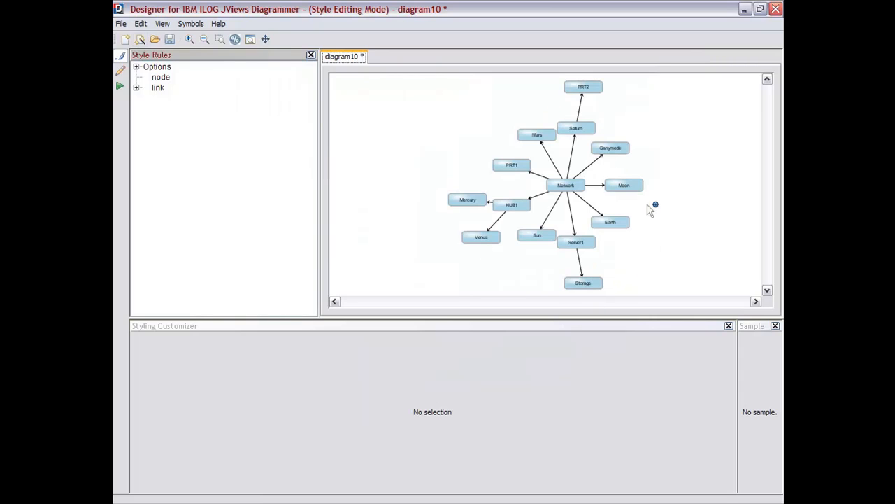
mouse_move(521, 222)
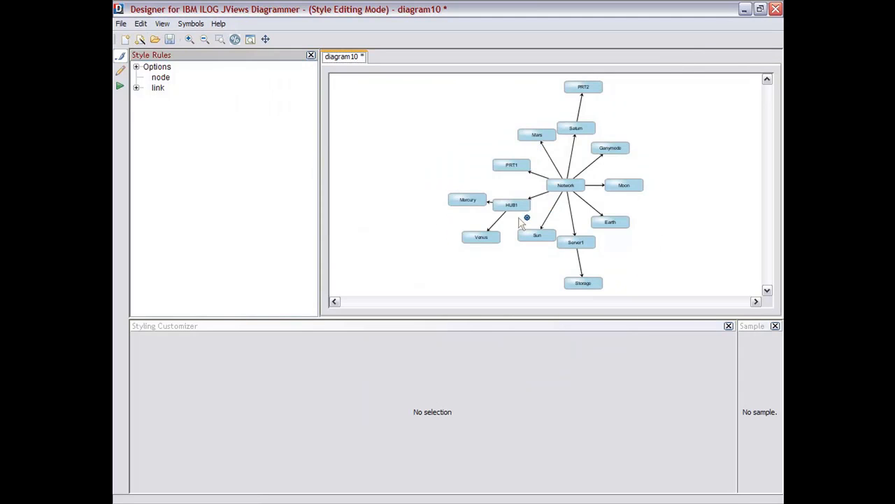
- Load the nodes.jar palette from My Documents into the node rule's symbol choices
left_click(160, 77)
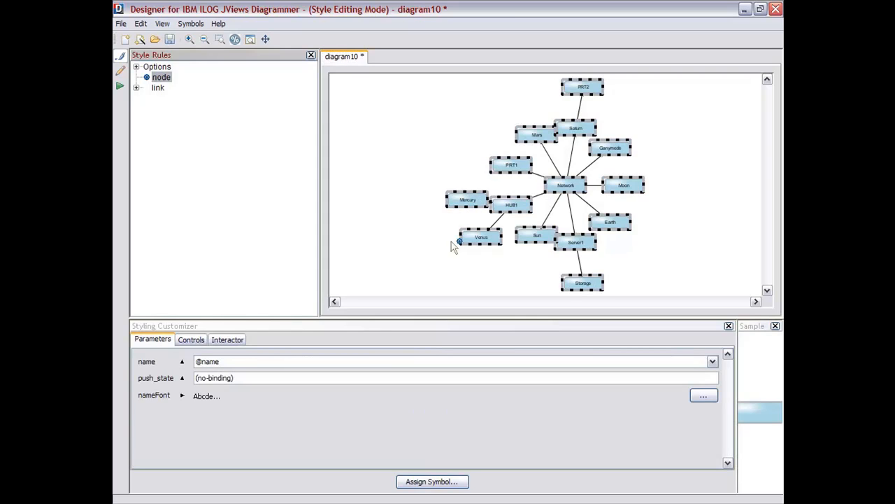
mouse_move(431, 481)
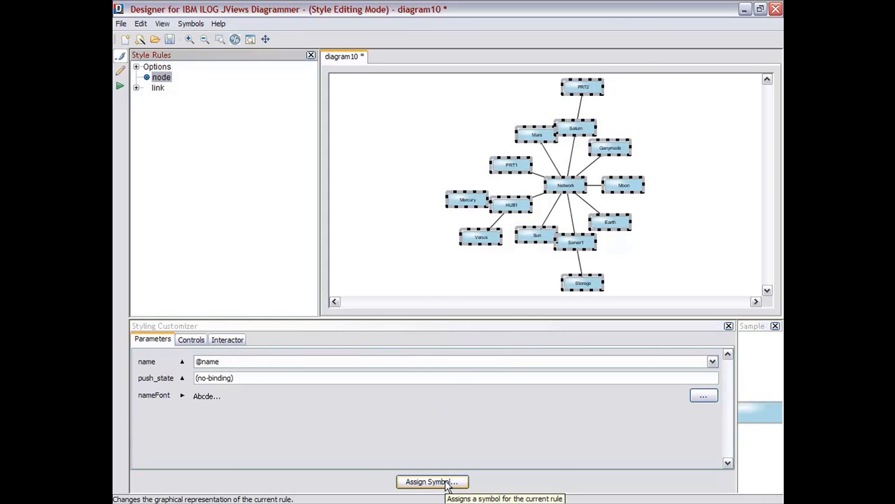
left_click(432, 481)
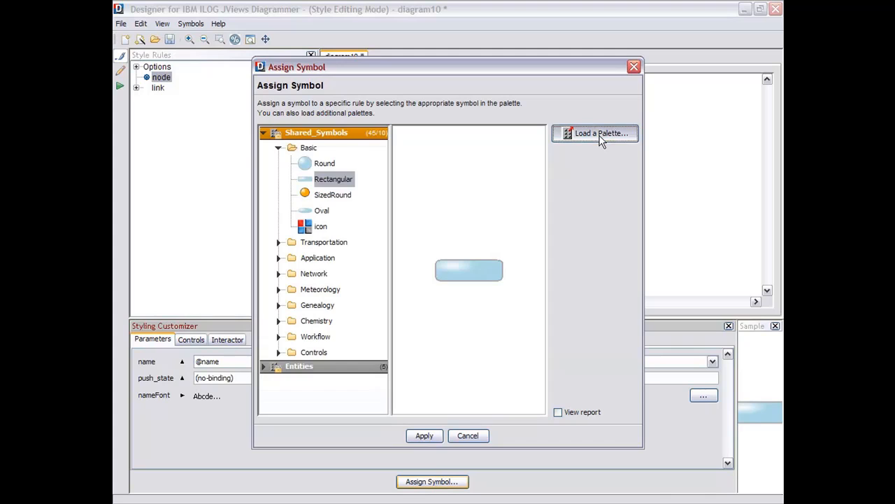
left_click(595, 133)
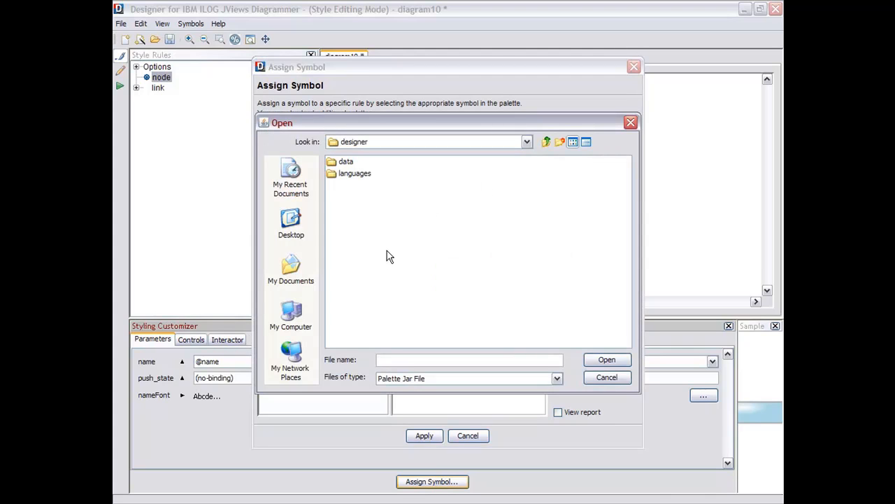
left_click(290, 269)
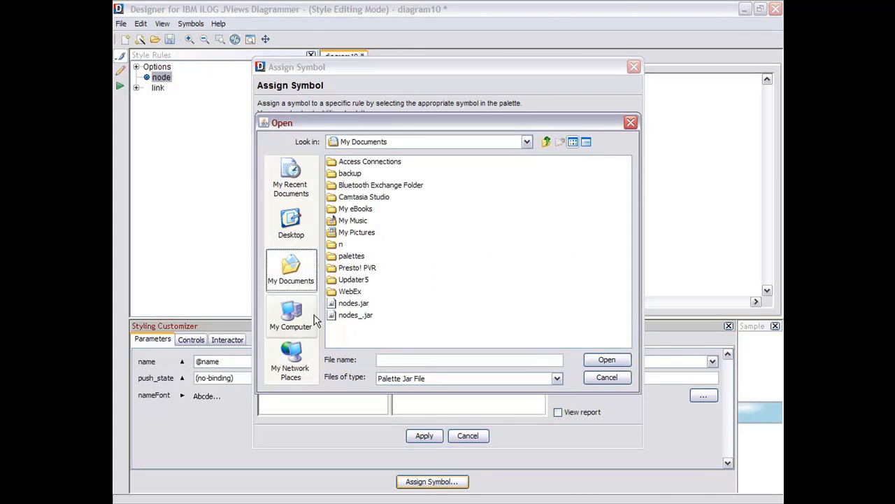
left_click(353, 302)
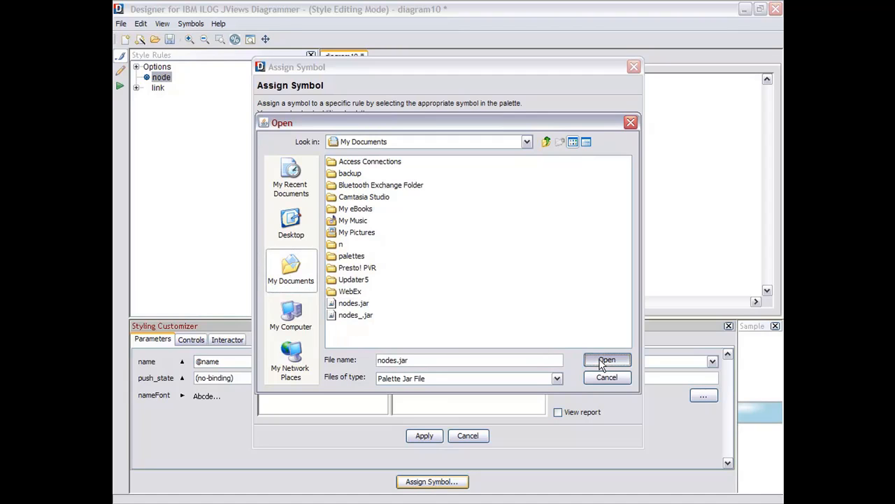
left_click(606, 359)
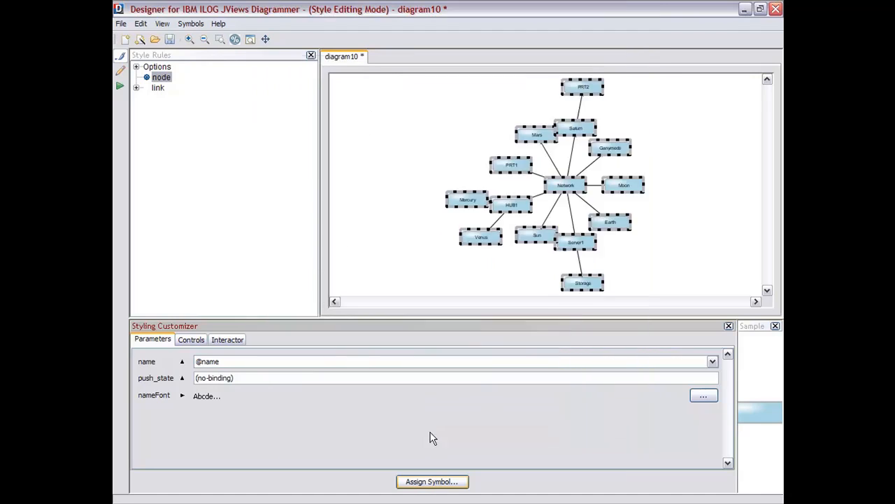
left_click(431, 481)
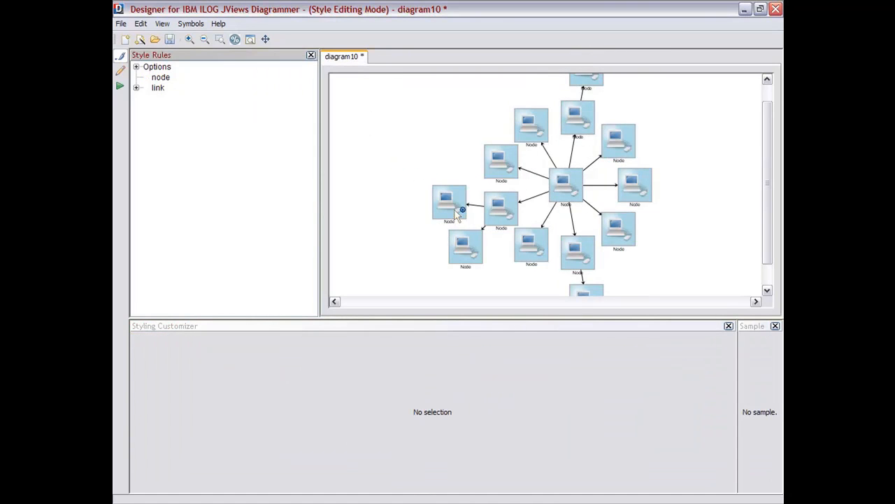
left_click(160, 77)
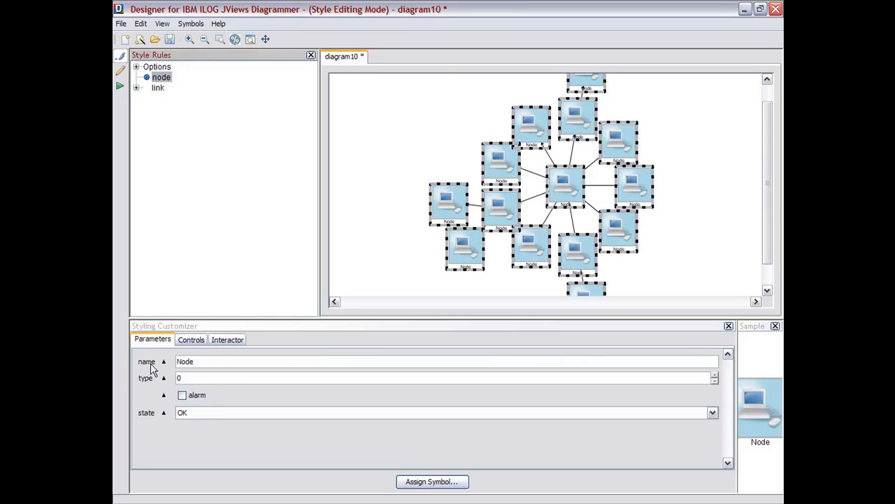
left_click(163, 362)
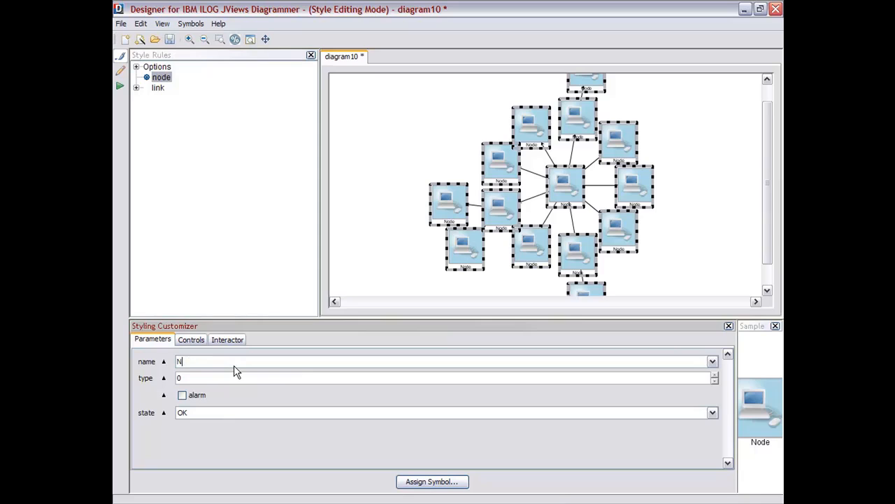
left_click(712, 361)
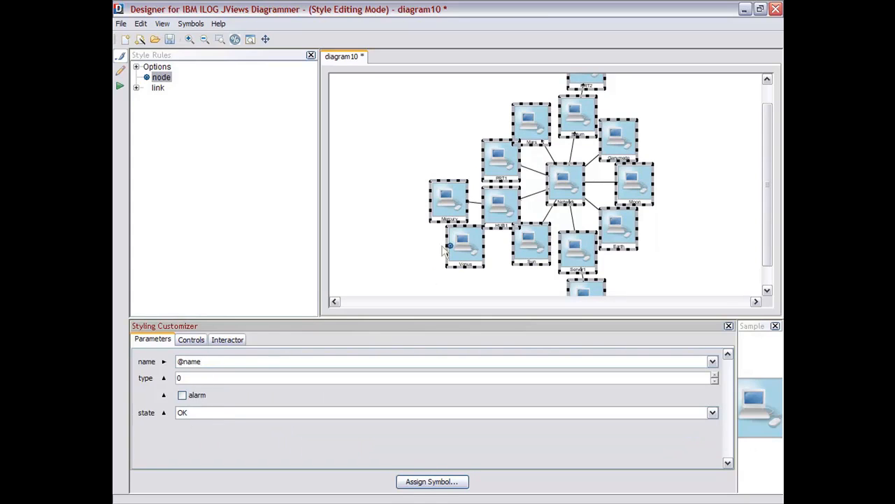
mouse_move(434, 237)
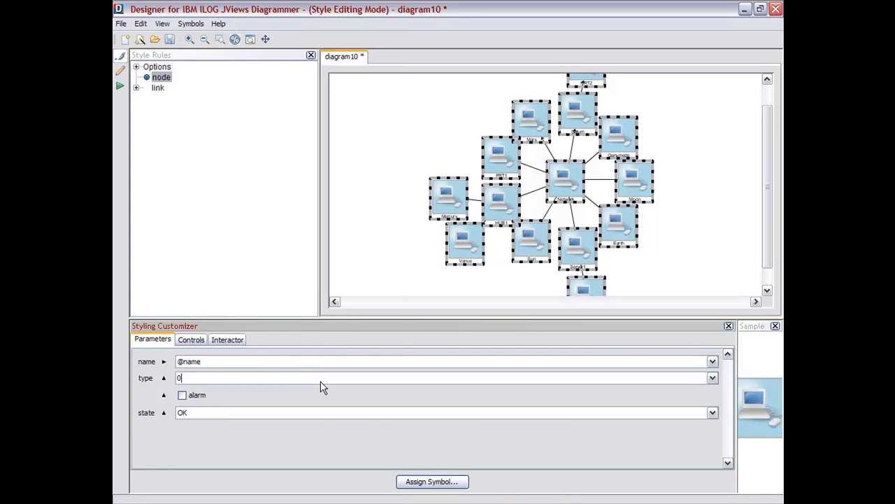
left_click(712, 377)
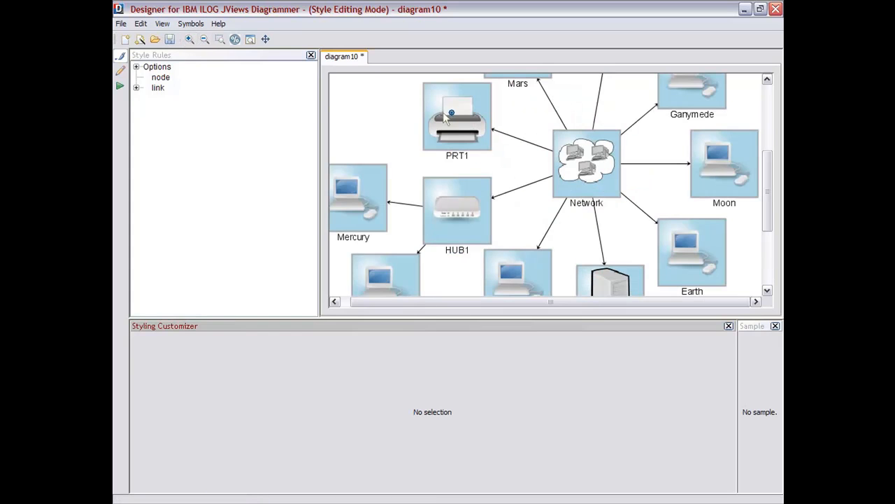
left_click(161, 77)
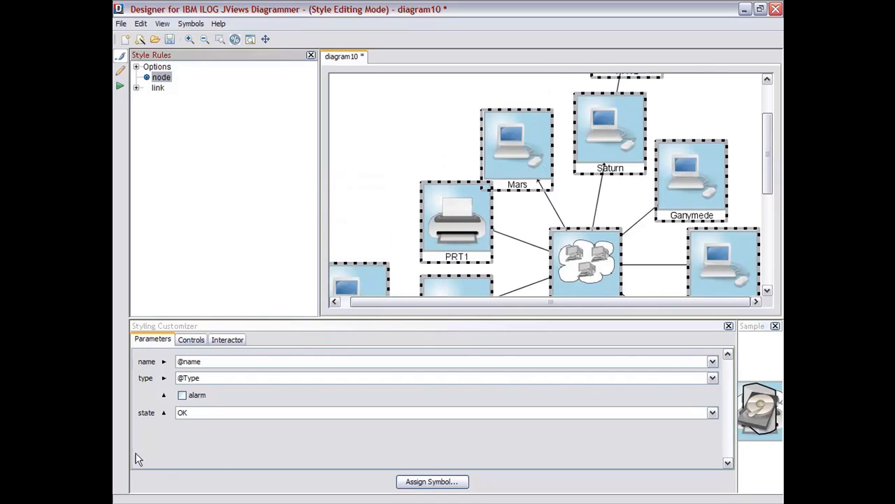
mouse_move(168, 98)
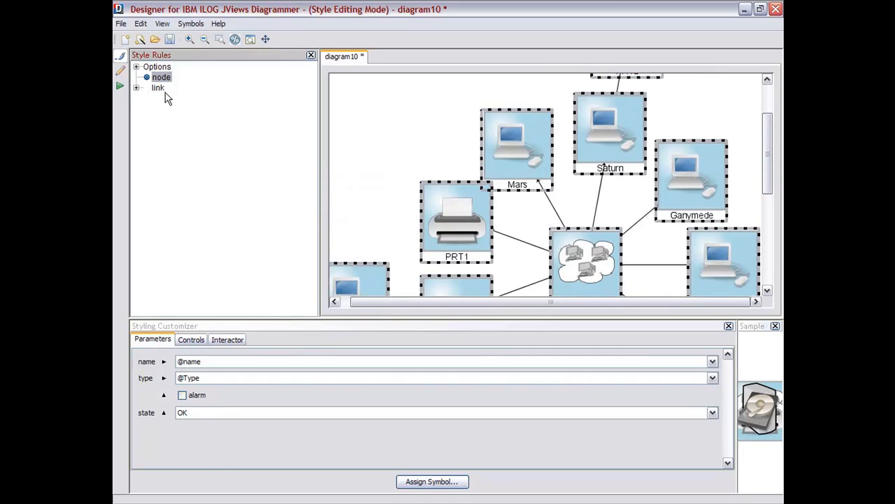
- Create a node style rule with the condition Alarm does not equal None
right_click(160, 77)
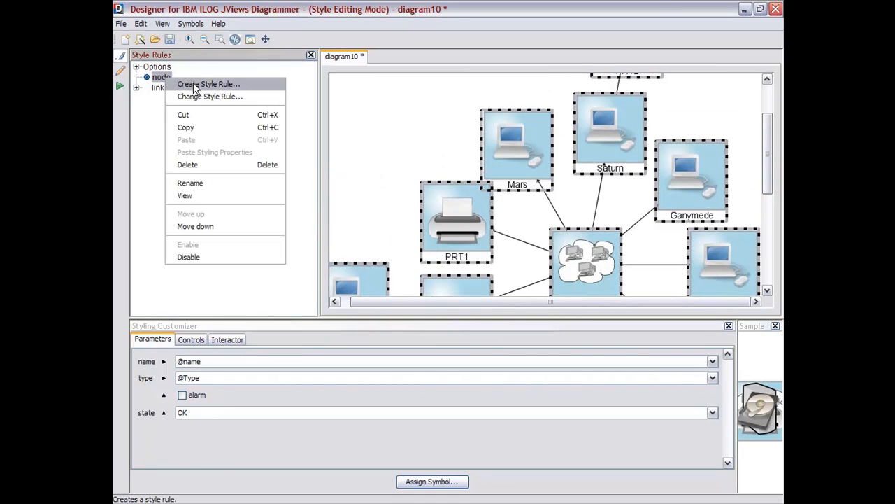
left_click(208, 83)
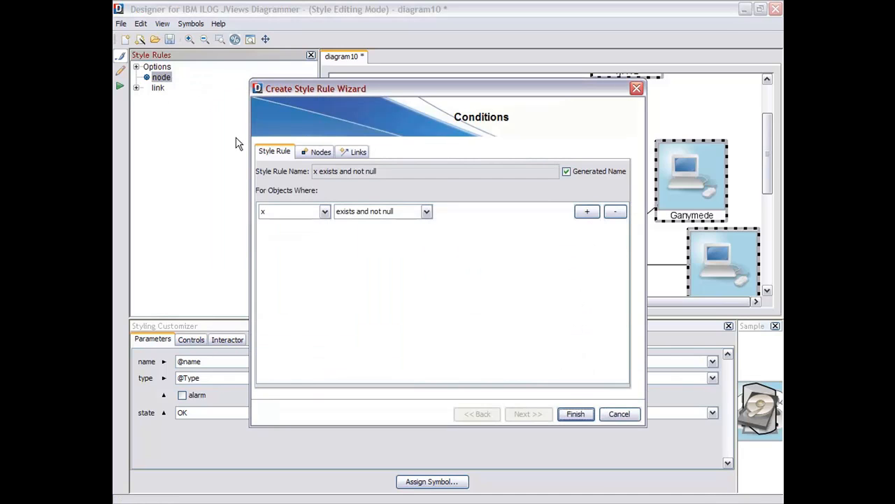
left_click(316, 152)
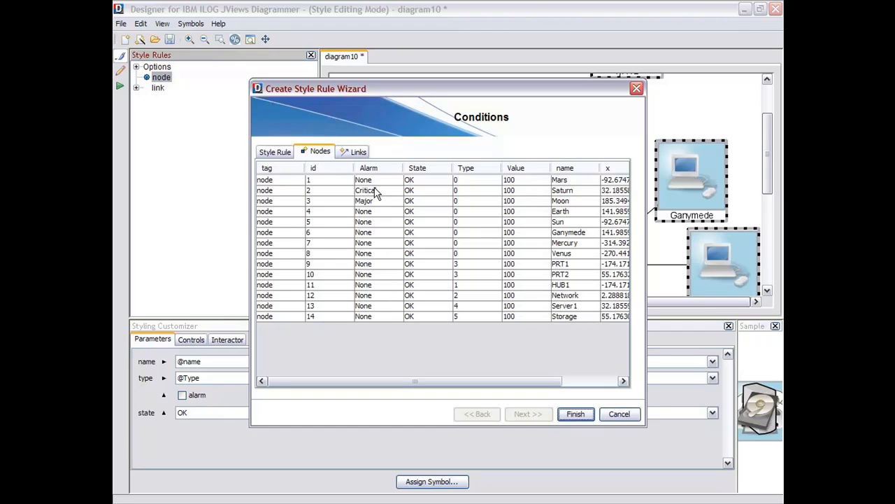
mouse_move(376, 217)
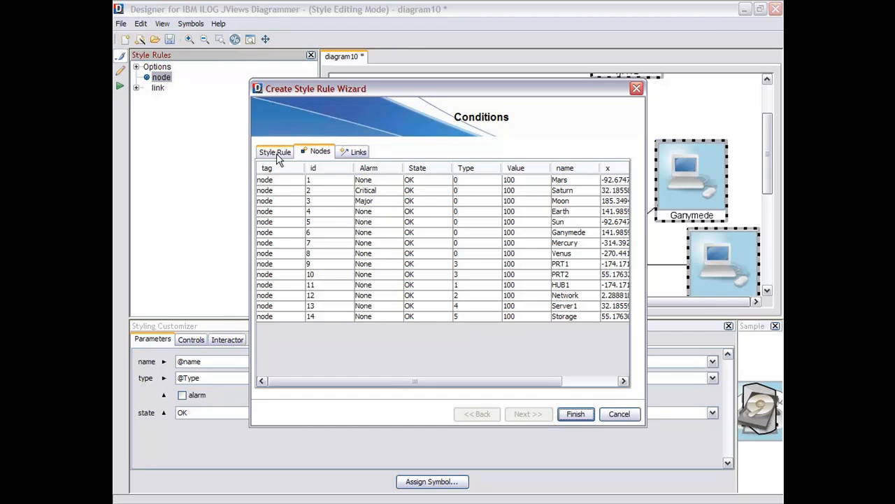
left_click(274, 151)
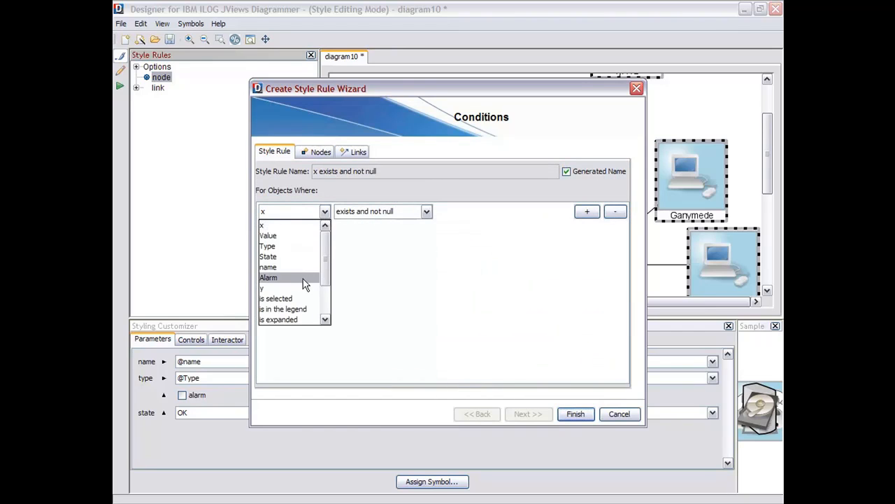
left_click(268, 277)
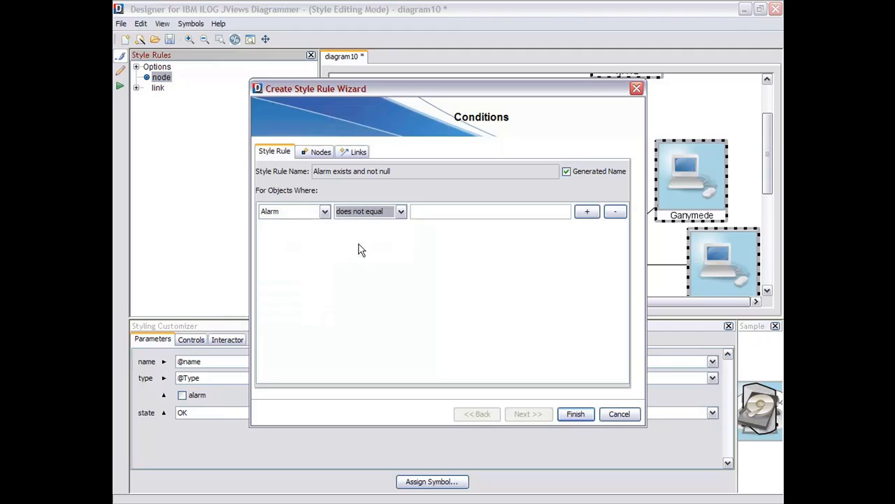
type("None")
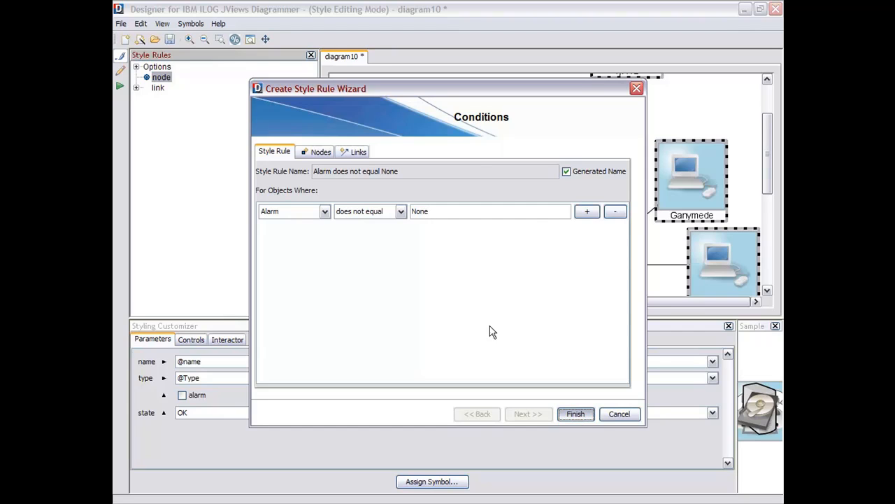
left_click(575, 413)
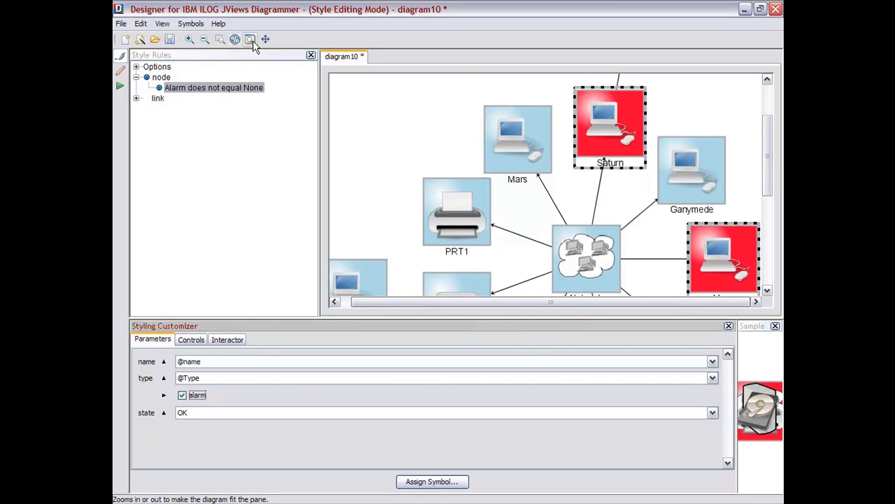
- Fit the diagram to the pane and expand Options in the Style Rules tree
left_click(249, 39)
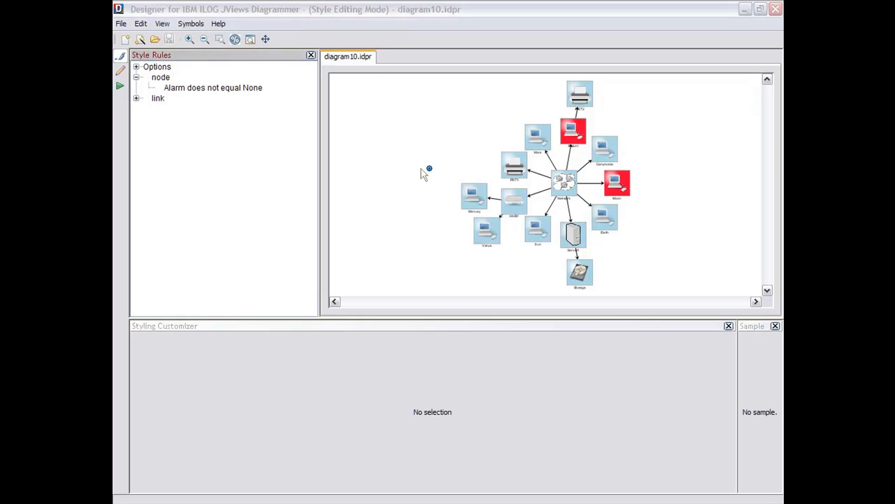
left_click(137, 66)
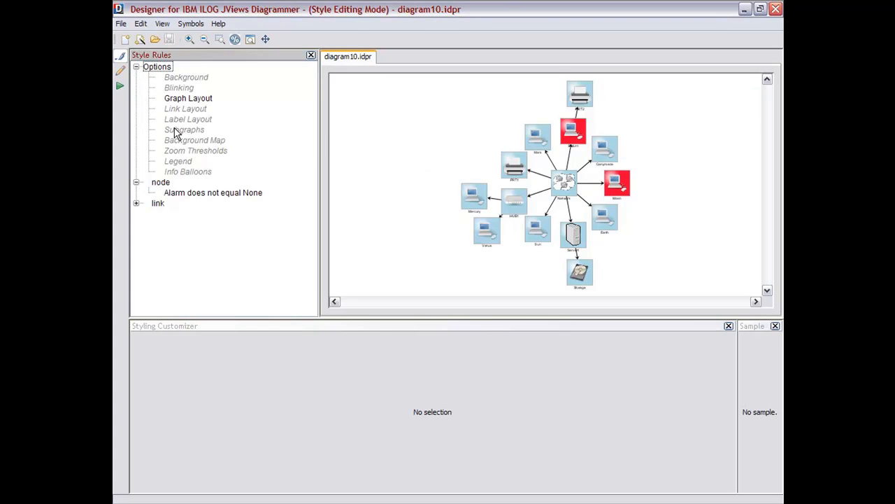
mouse_move(201, 184)
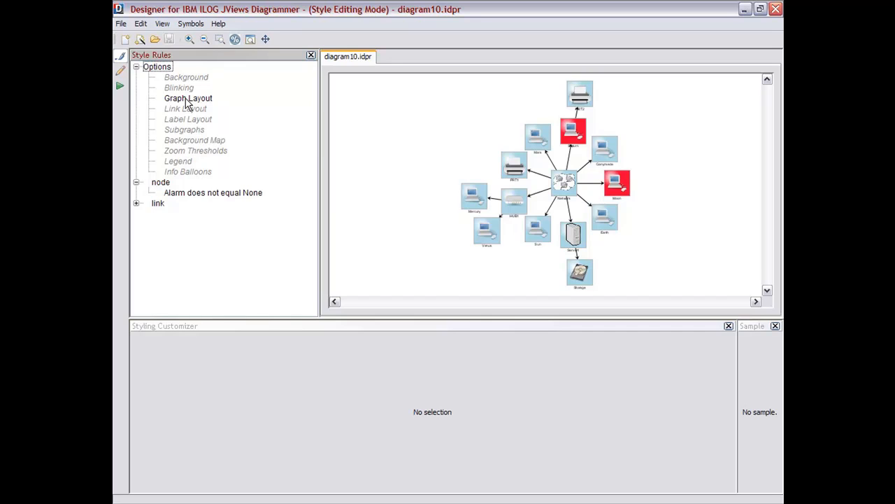
- Apply a Hierarchical layout flowing to Bottom, fitted to the pane, with Execution On request
left_click(188, 98)
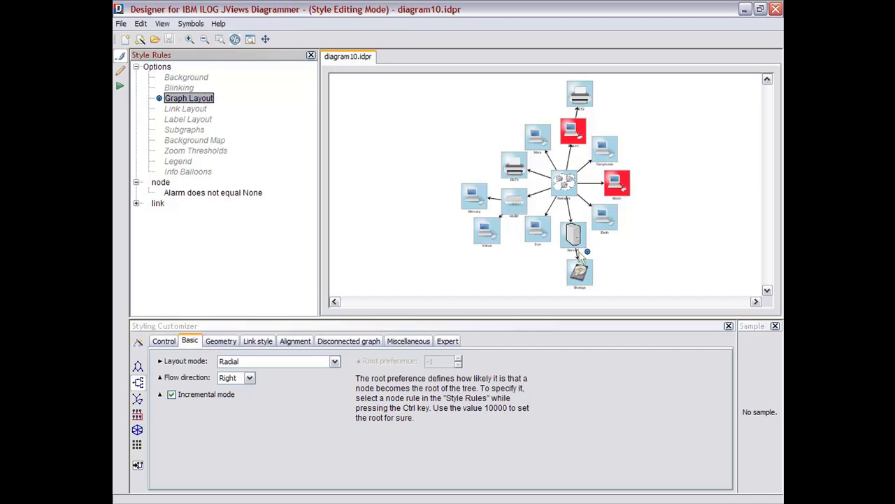
mouse_move(384, 408)
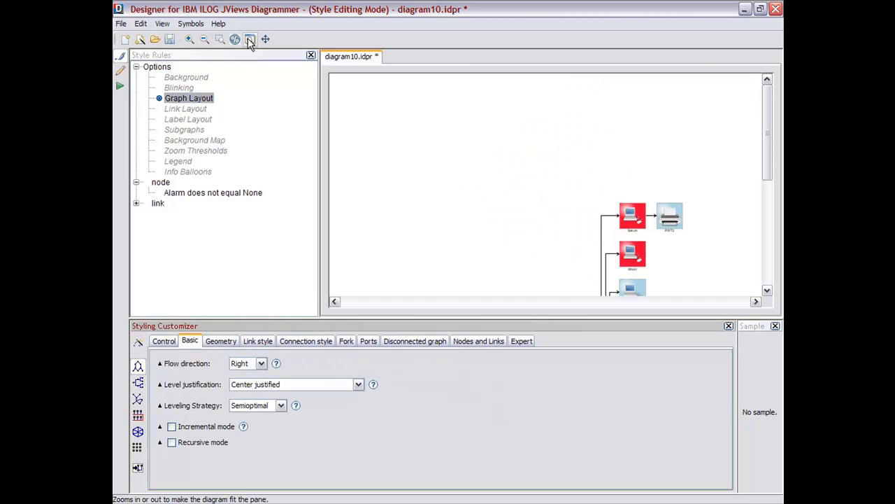
left_click(249, 39)
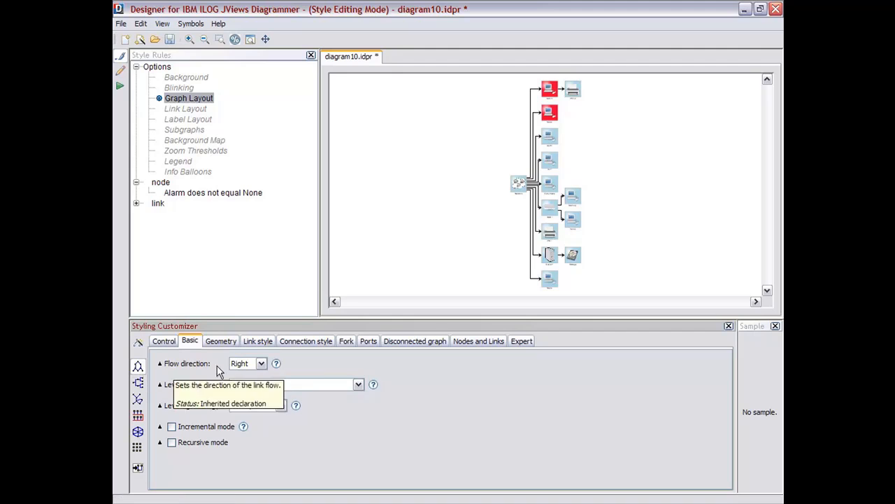
left_click(260, 363)
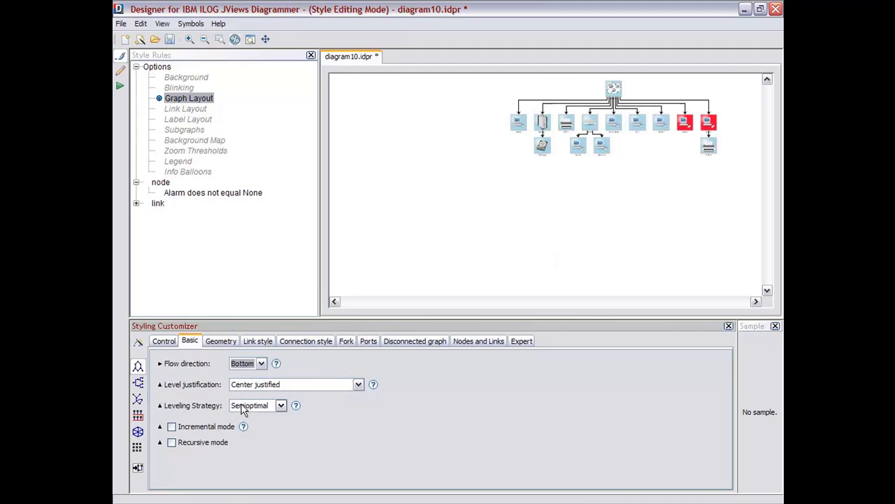
left_click(251, 39)
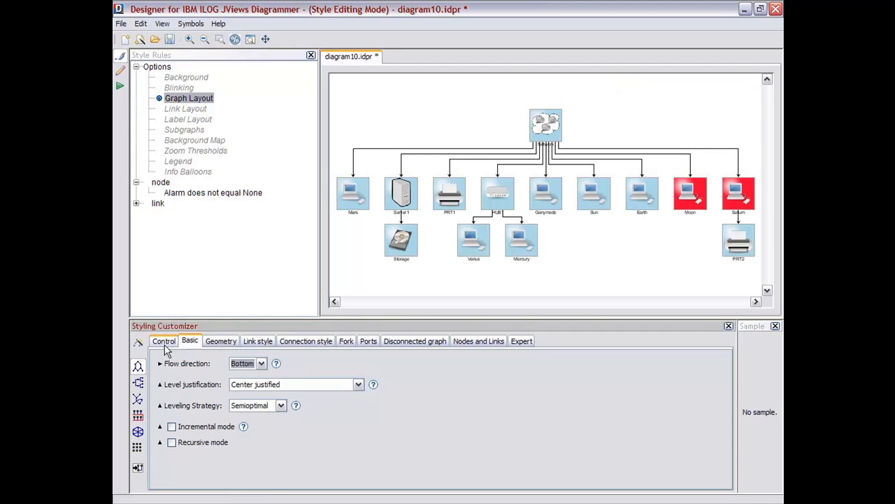
left_click(164, 341)
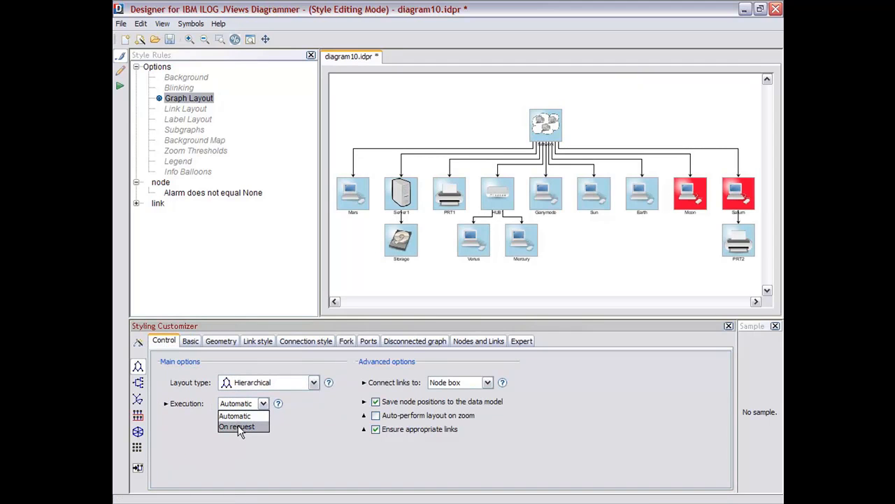
left_click(236, 426)
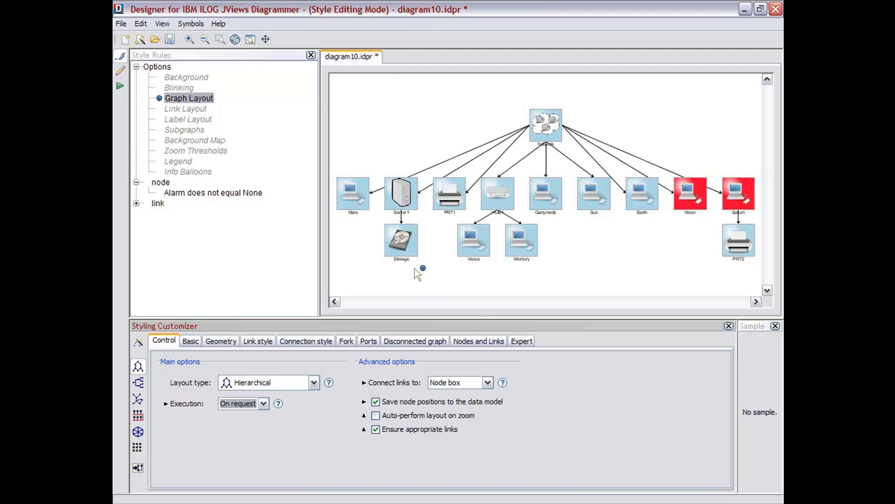
mouse_move(403, 279)
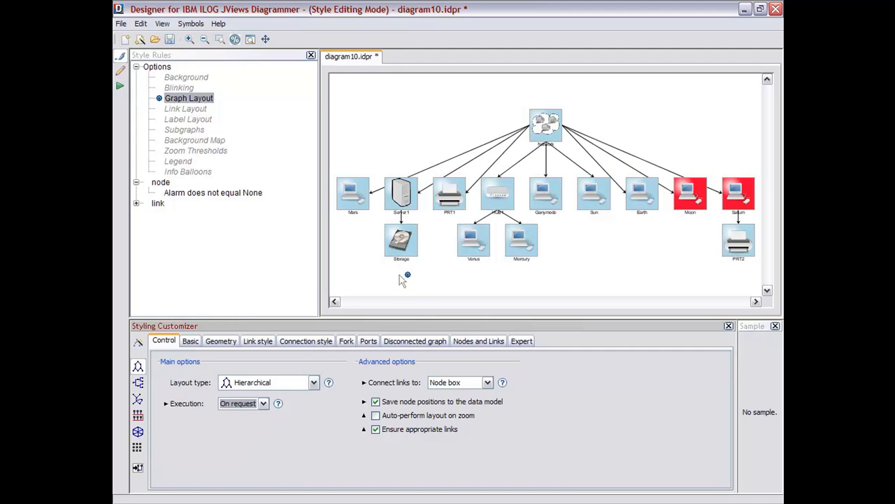
mouse_move(404, 276)
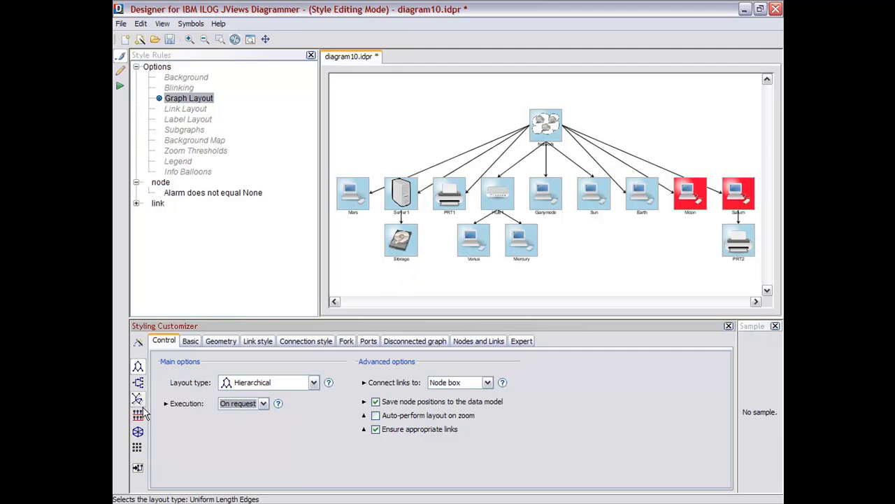
- Enable Link Layout from its Style Rules context menu and review its Control and Basic settings
left_click(185, 108)
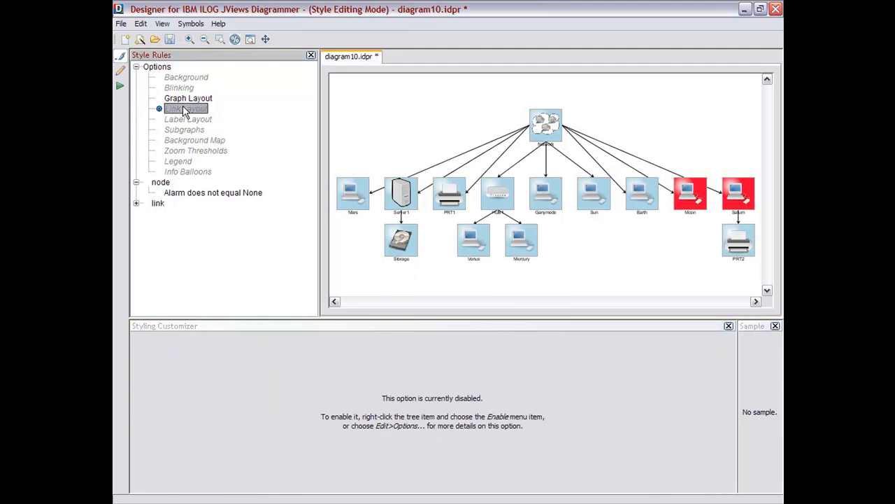
right_click(185, 109)
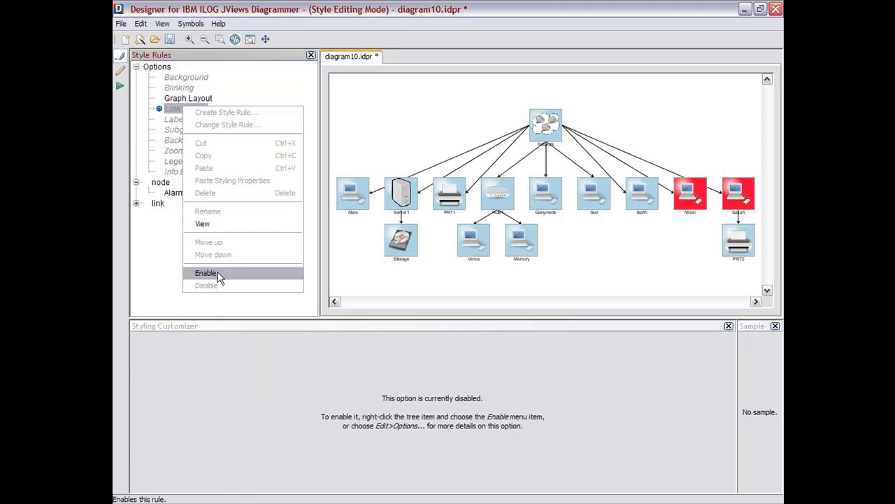
left_click(206, 272)
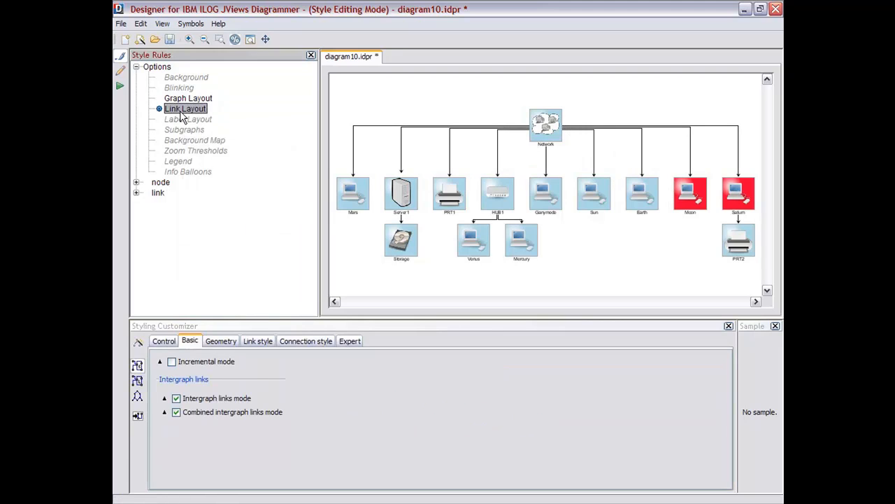
left_click(163, 340)
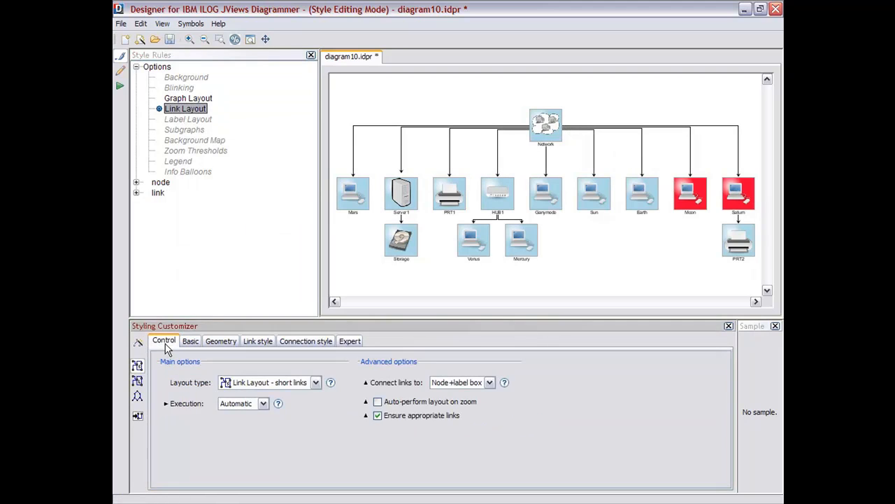
left_click(315, 382)
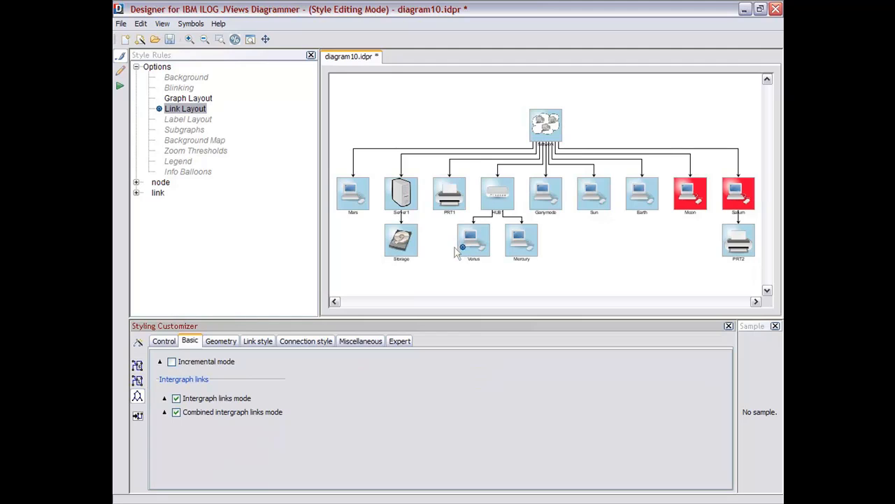
mouse_move(442, 254)
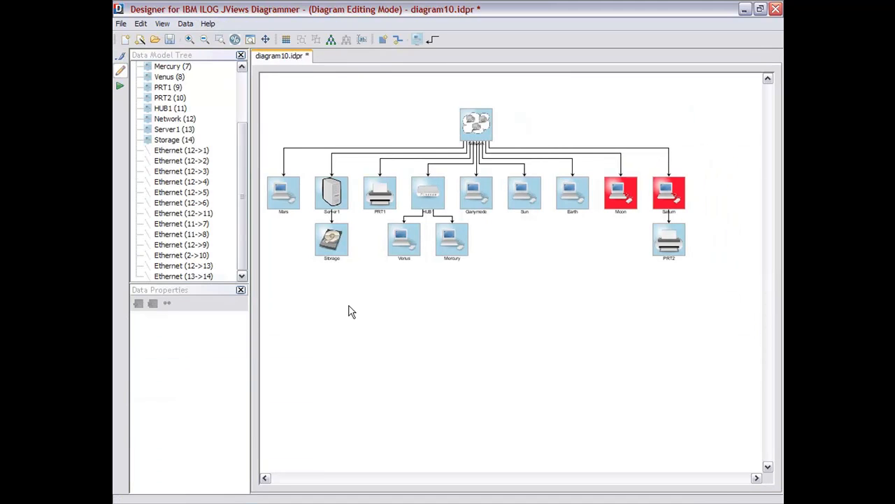
- Click a node on the diagram canvas to start rearranging the network nodes
left_click(524, 192)
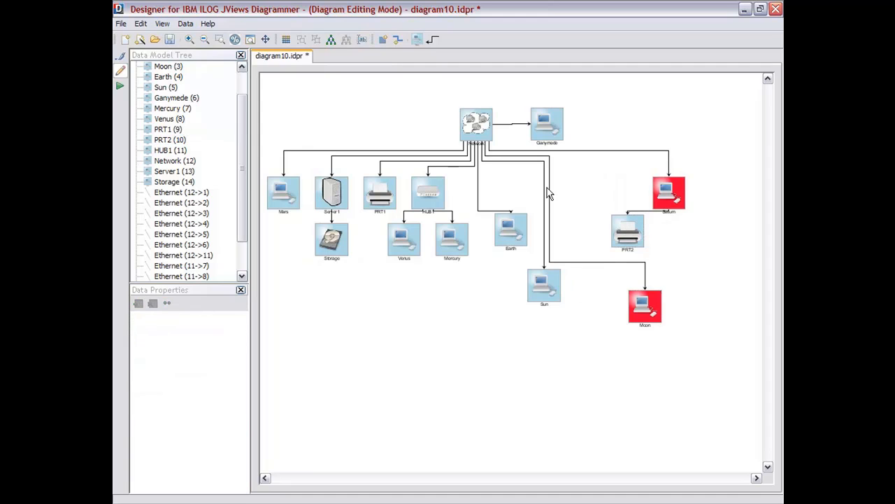
mouse_move(587, 267)
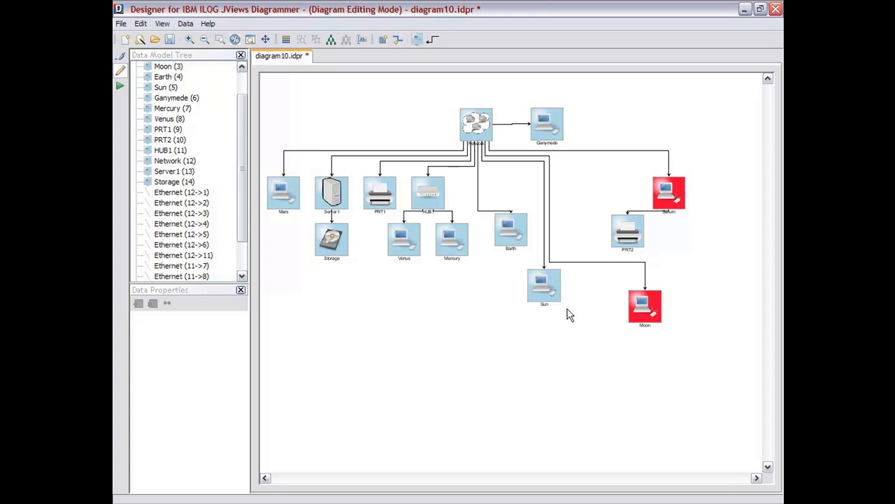
mouse_move(481, 326)
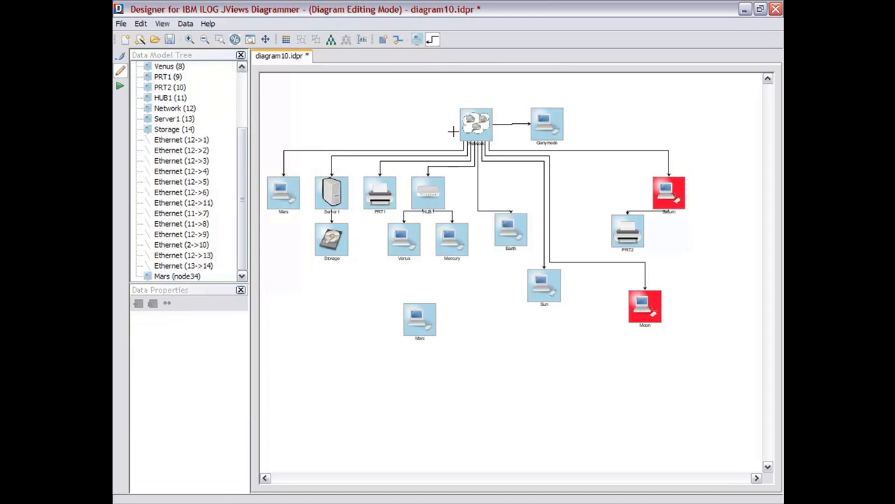
- Link Network to Mars, set the new node's Type to 3, and re-run the layout
left_click(420, 319)
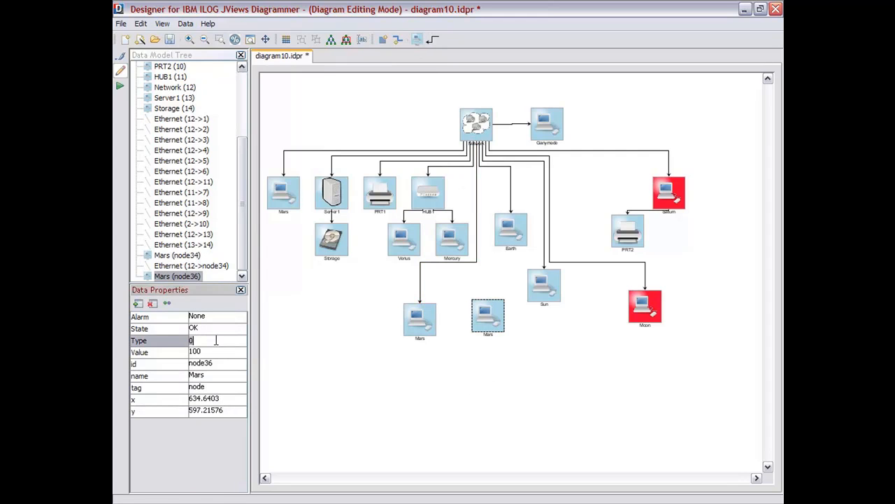
type("3")
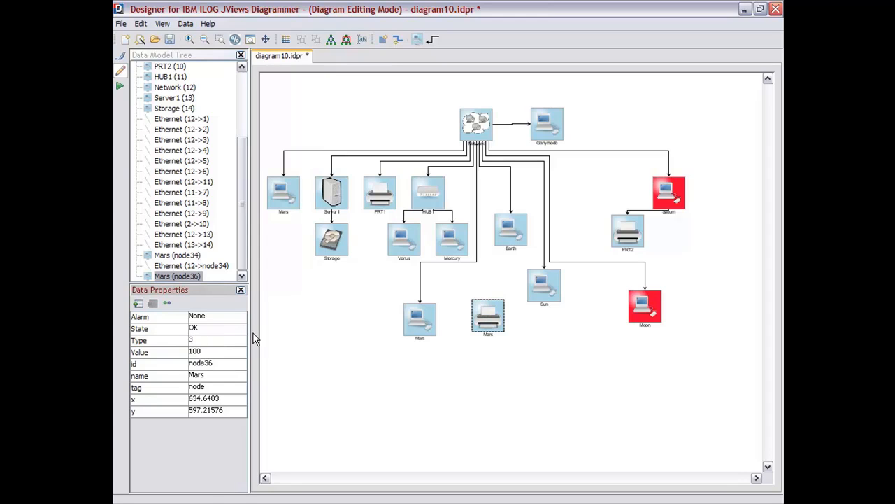
left_click(511, 230)
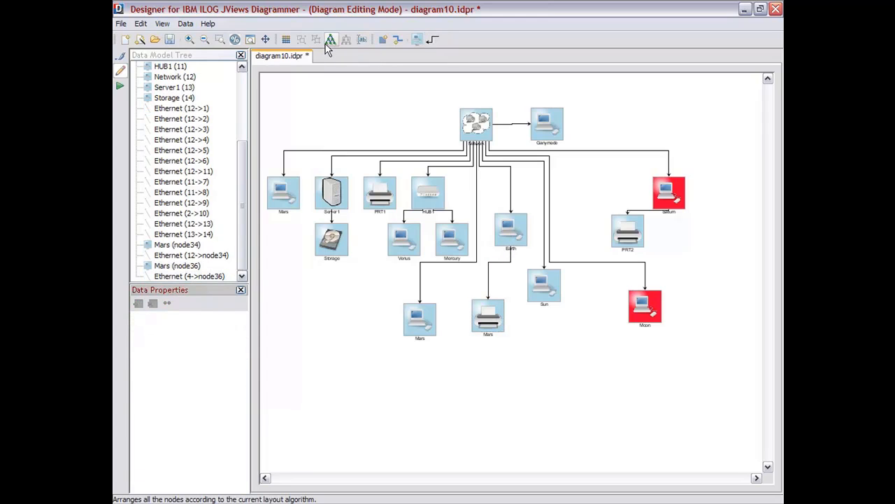
left_click(330, 39)
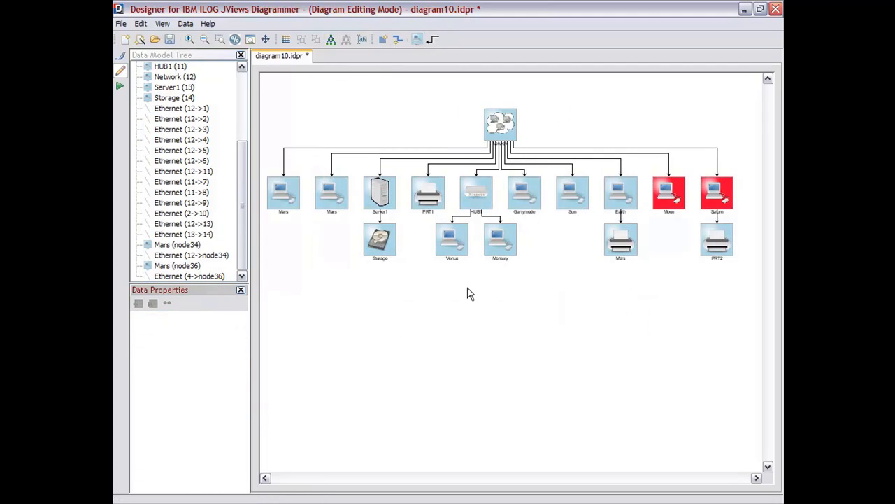
mouse_move(629, 323)
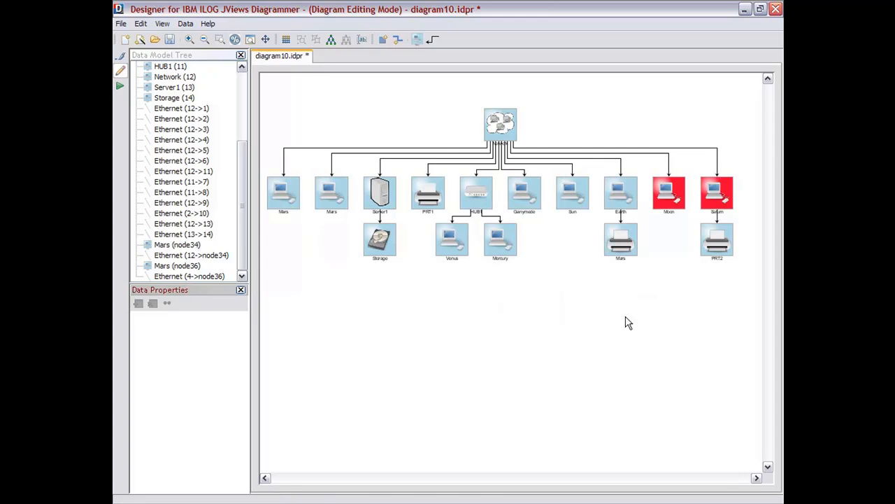
mouse_move(580, 294)
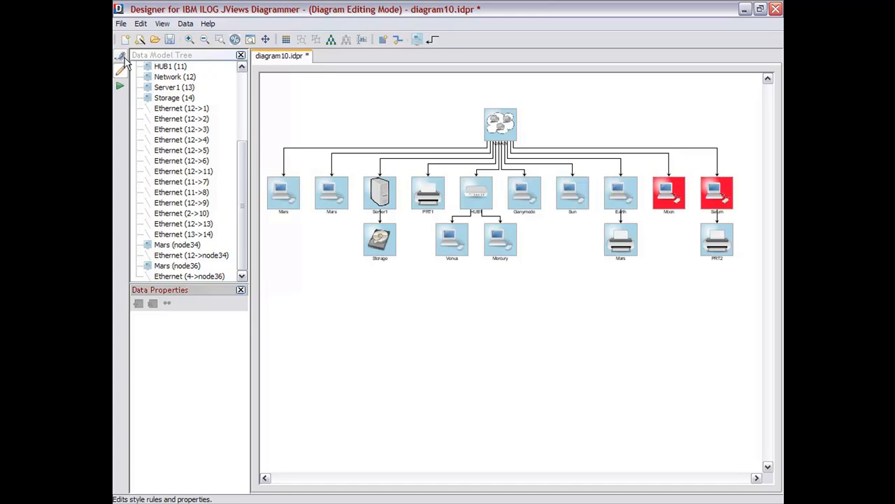
left_click(120, 70)
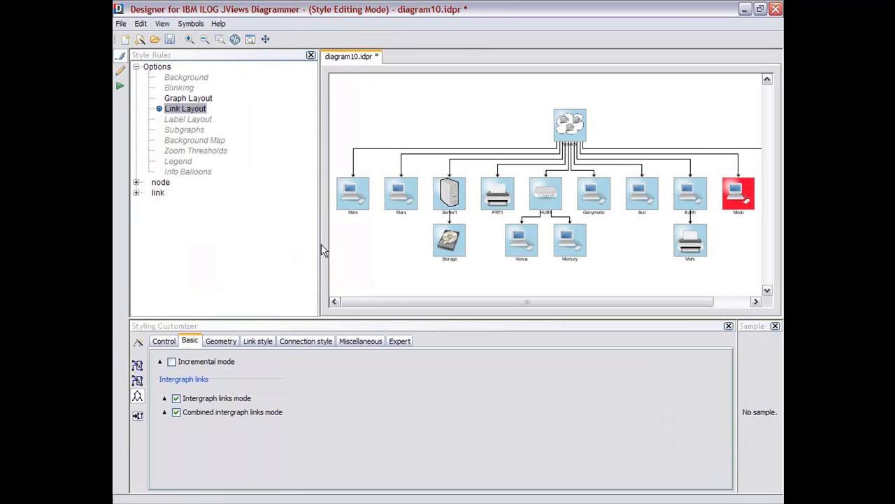